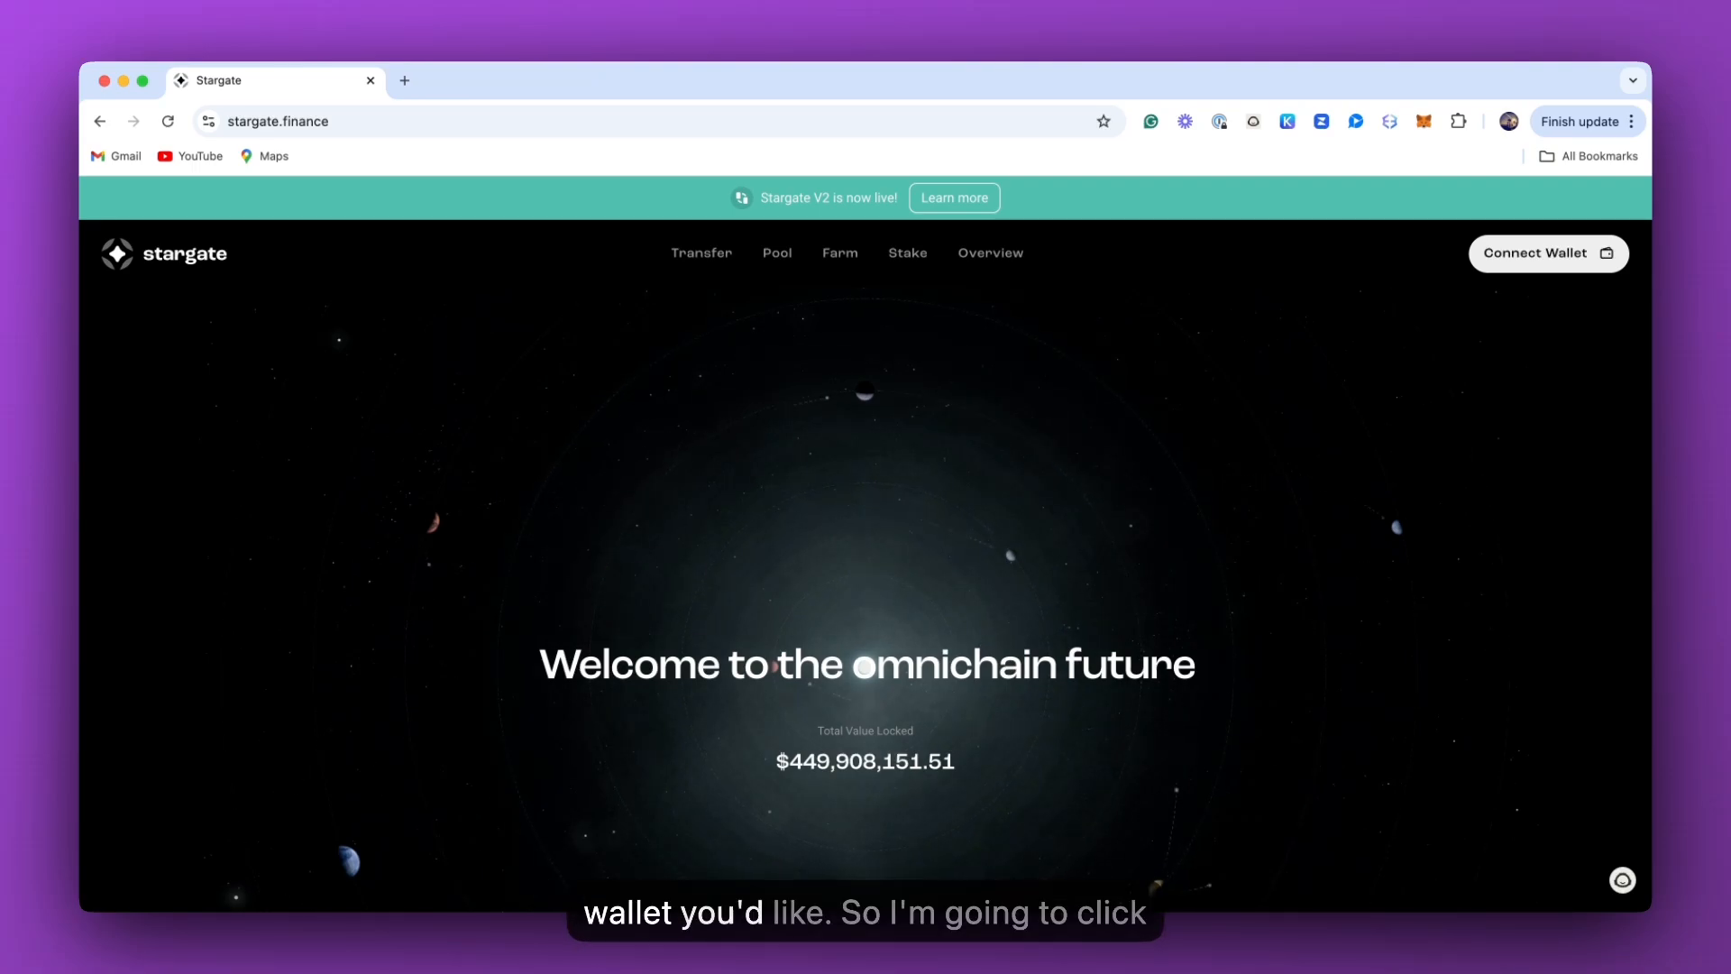
Connect the Exodus wallet so its balances on Polygon, Ethereum and Arbitrum are listed.
{"action": "left_click", "coordinate": [1548, 253]}
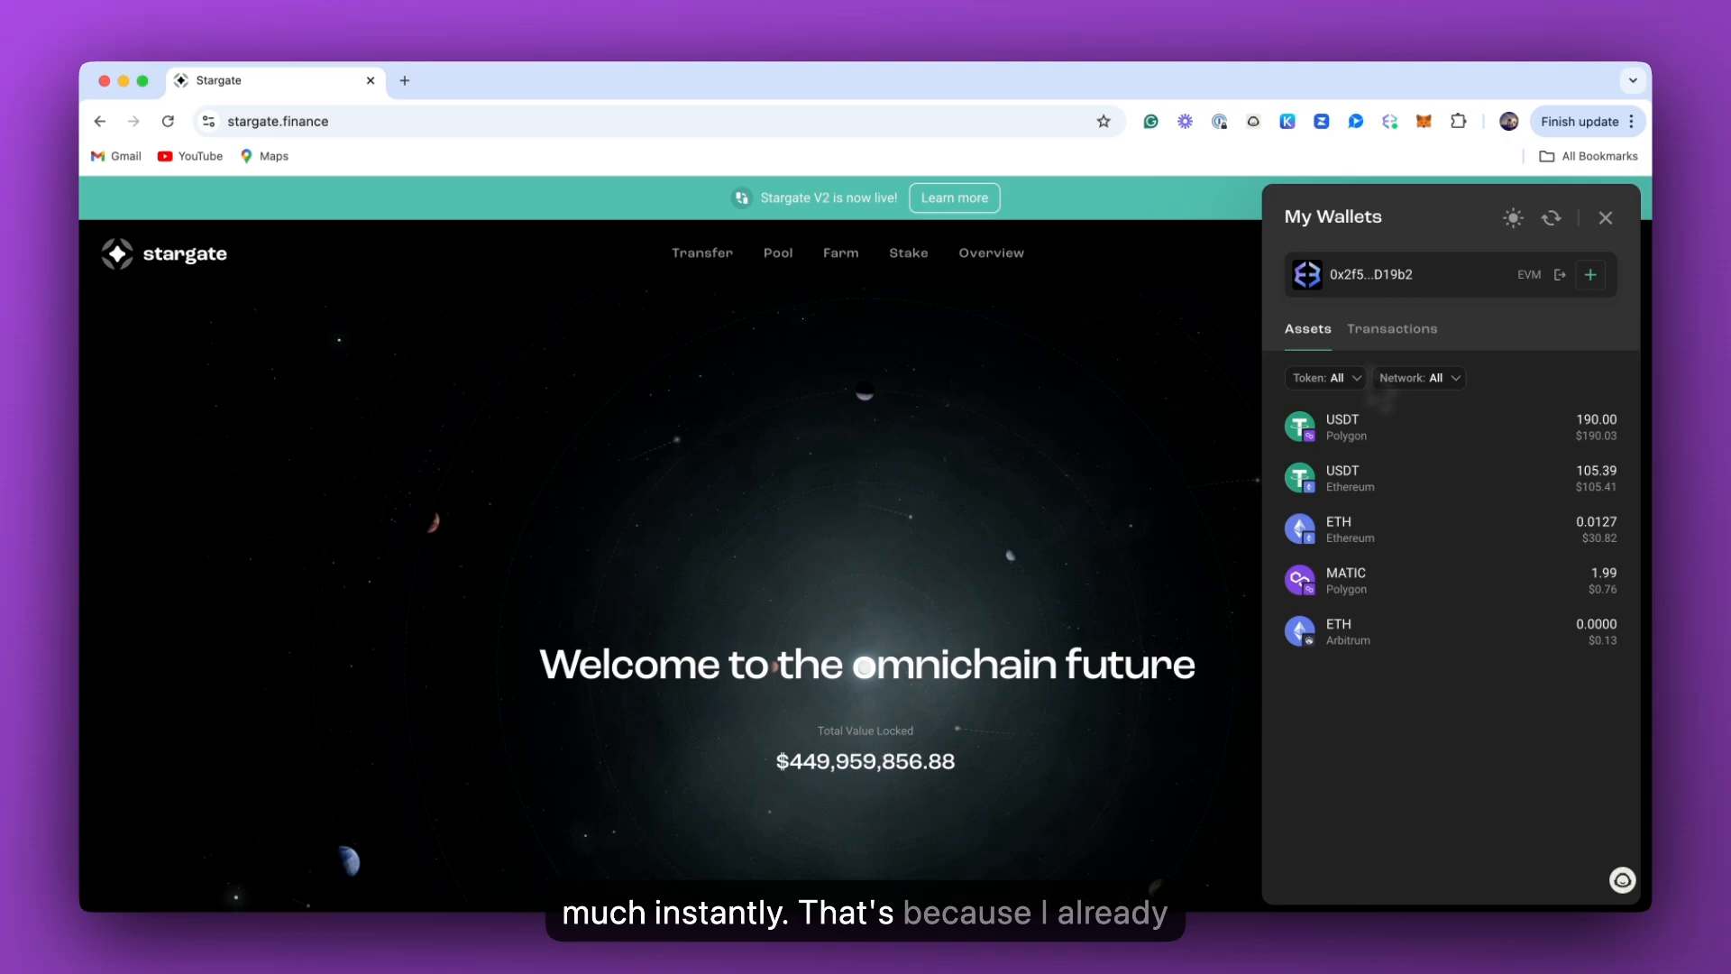
{"action": "mouse_move", "coordinate": [1378, 400]}
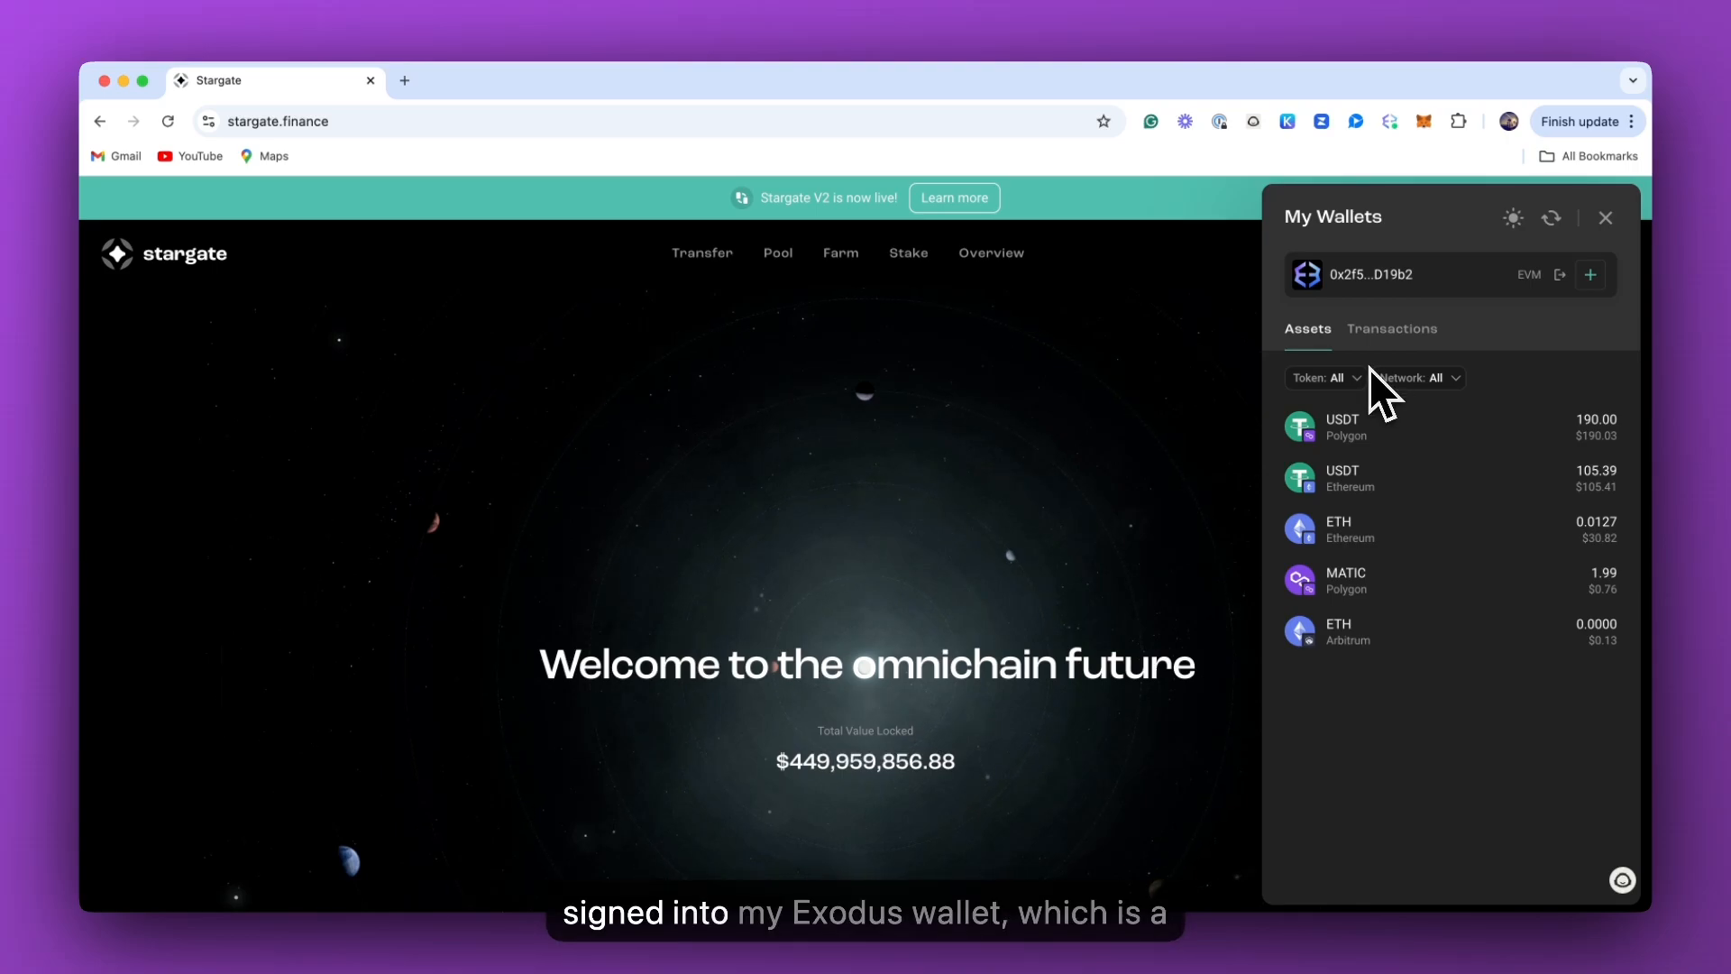
{"action": "mouse_move", "coordinate": [1362, 279]}
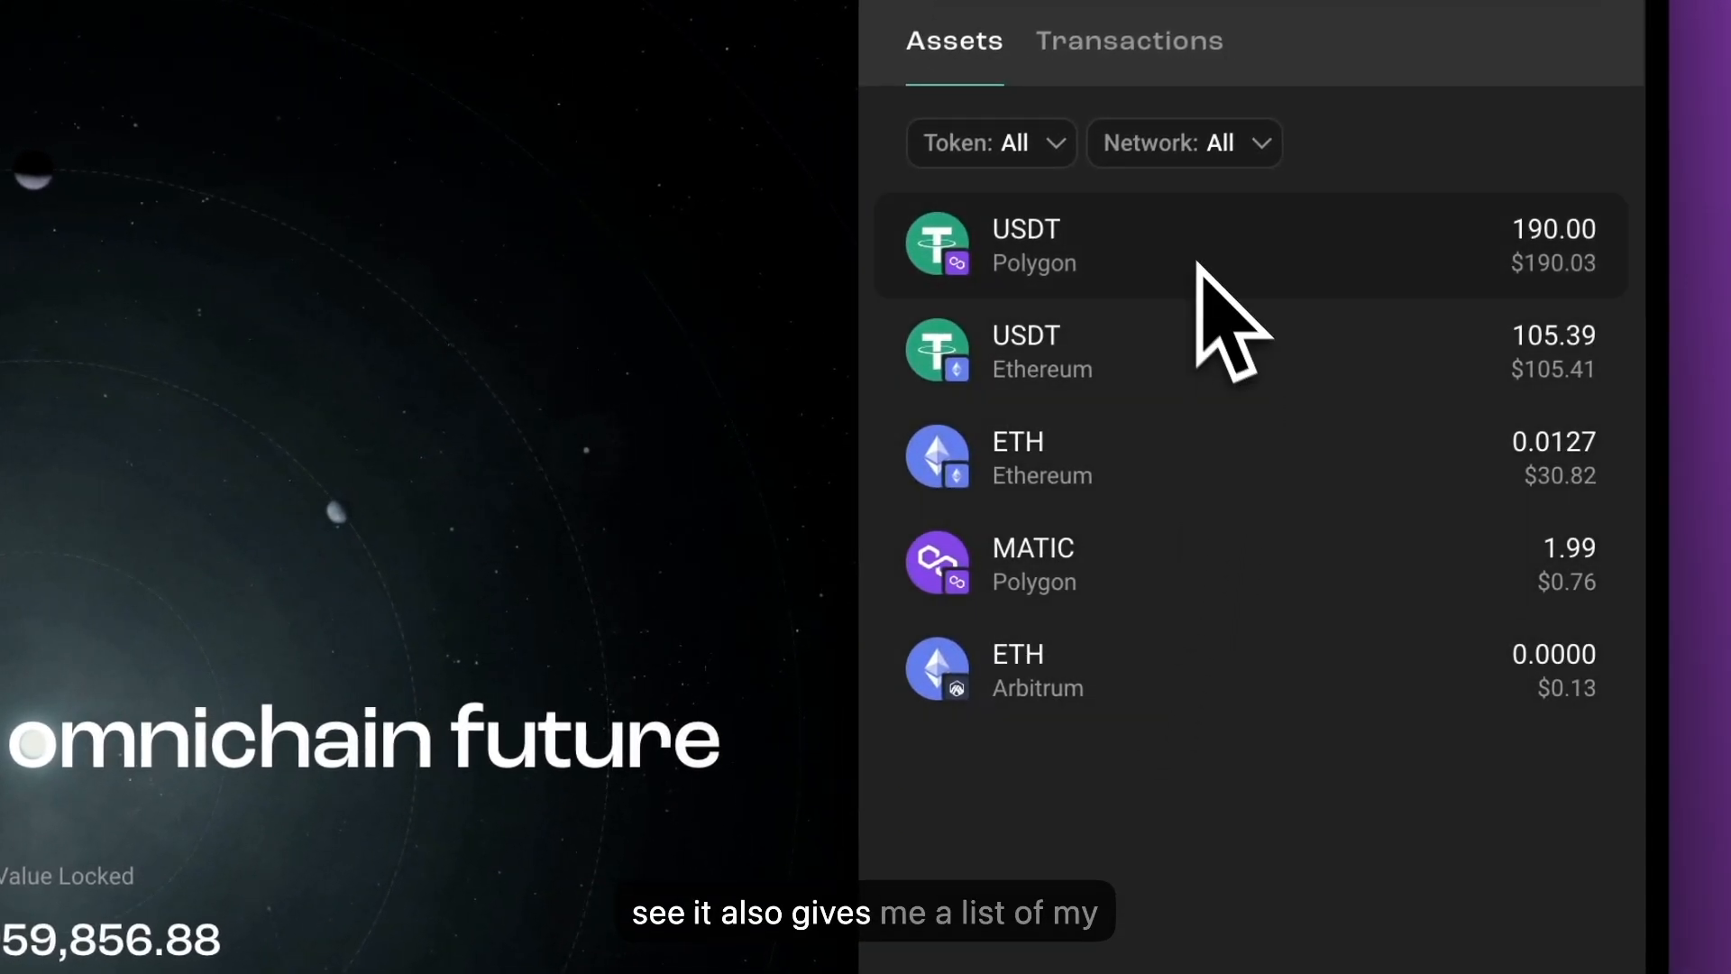
{"action": "mouse_move", "coordinate": [1154, 697]}
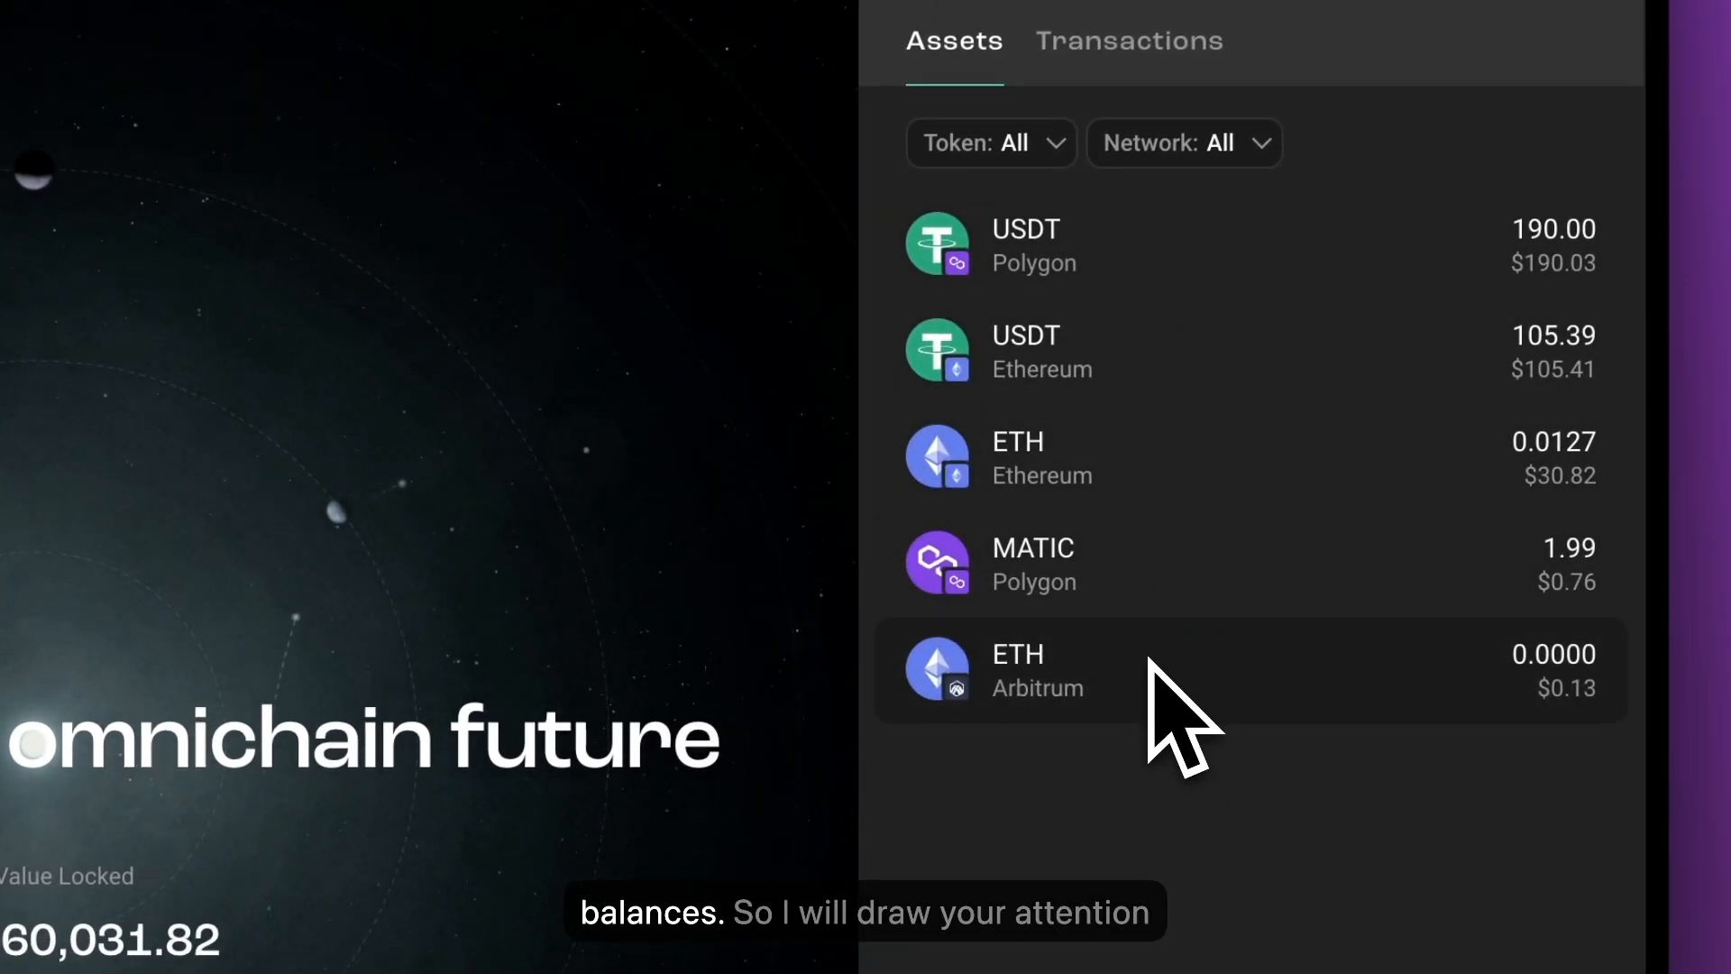
{"action": "mouse_move", "coordinate": [1141, 378]}
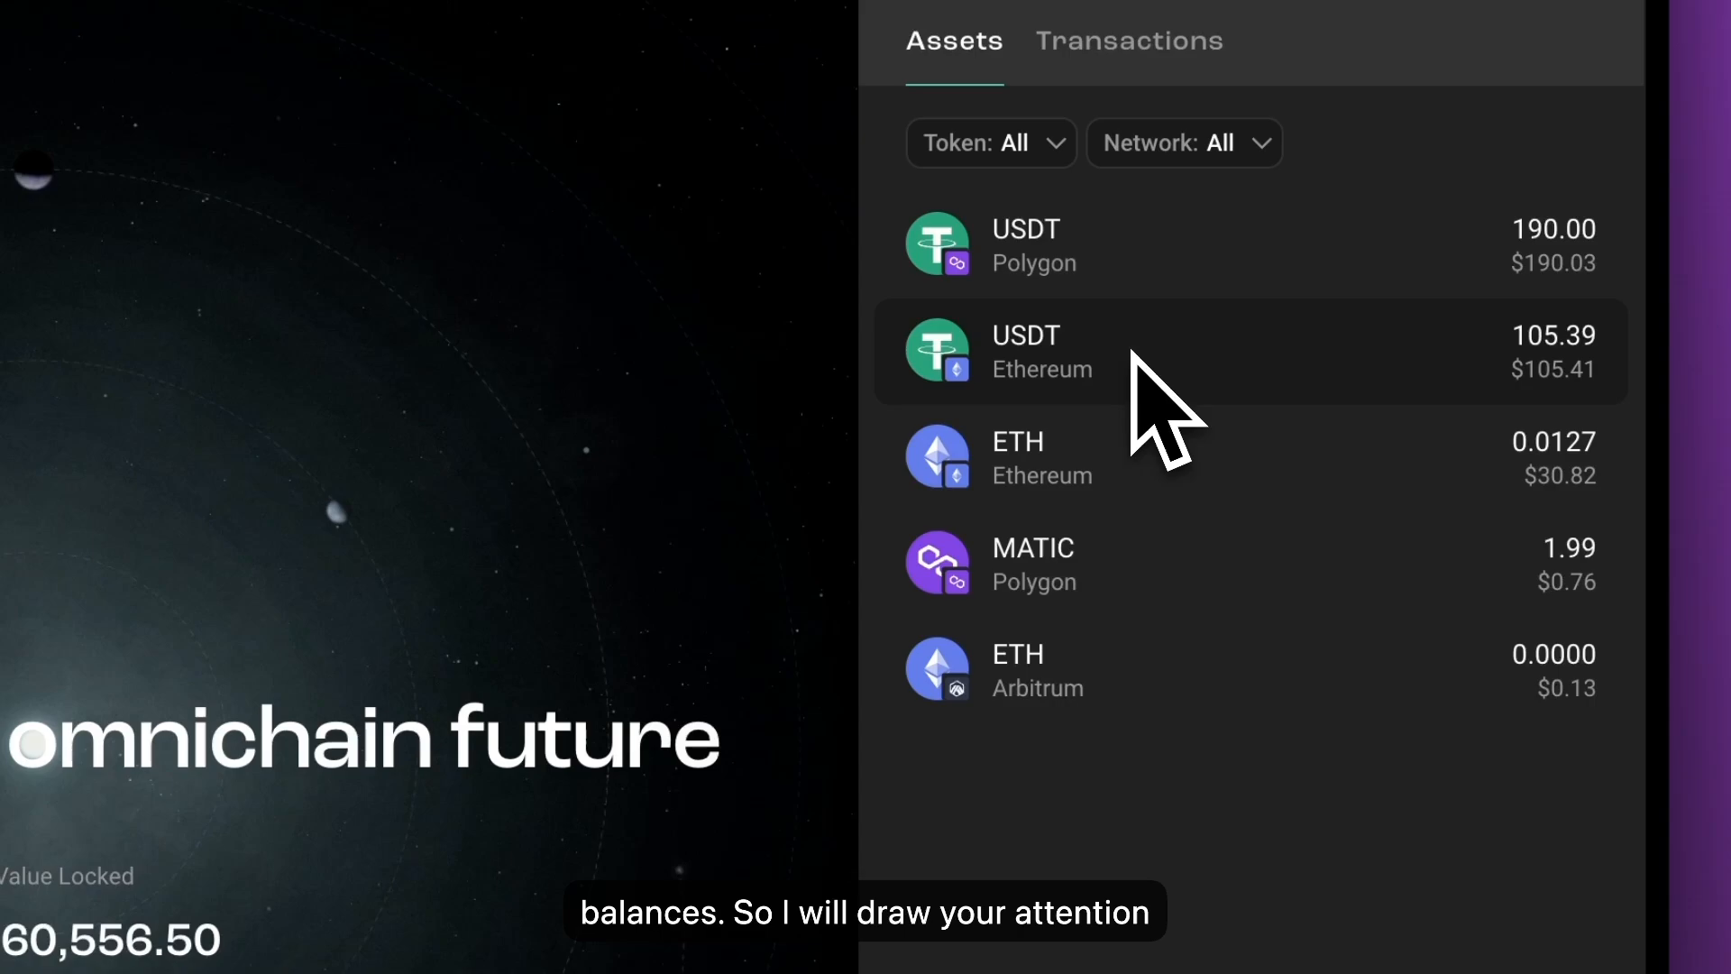
{"action": "mouse_move", "coordinate": [1406, 383]}
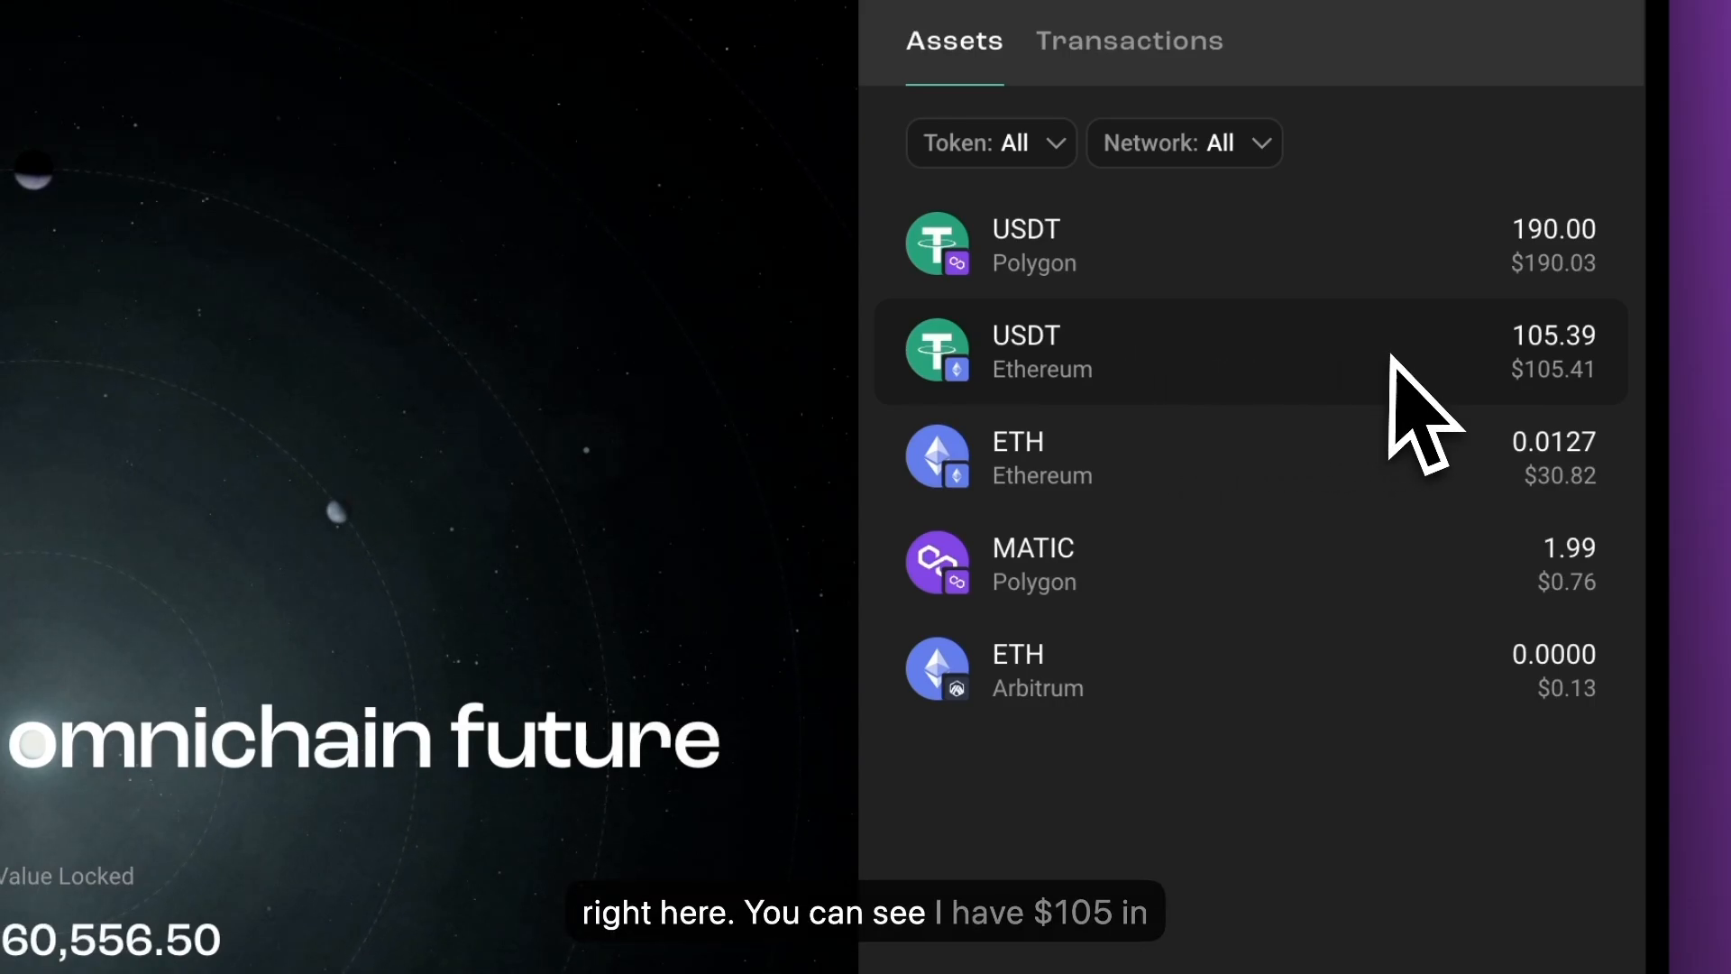
{"action": "mouse_move", "coordinate": [1289, 394]}
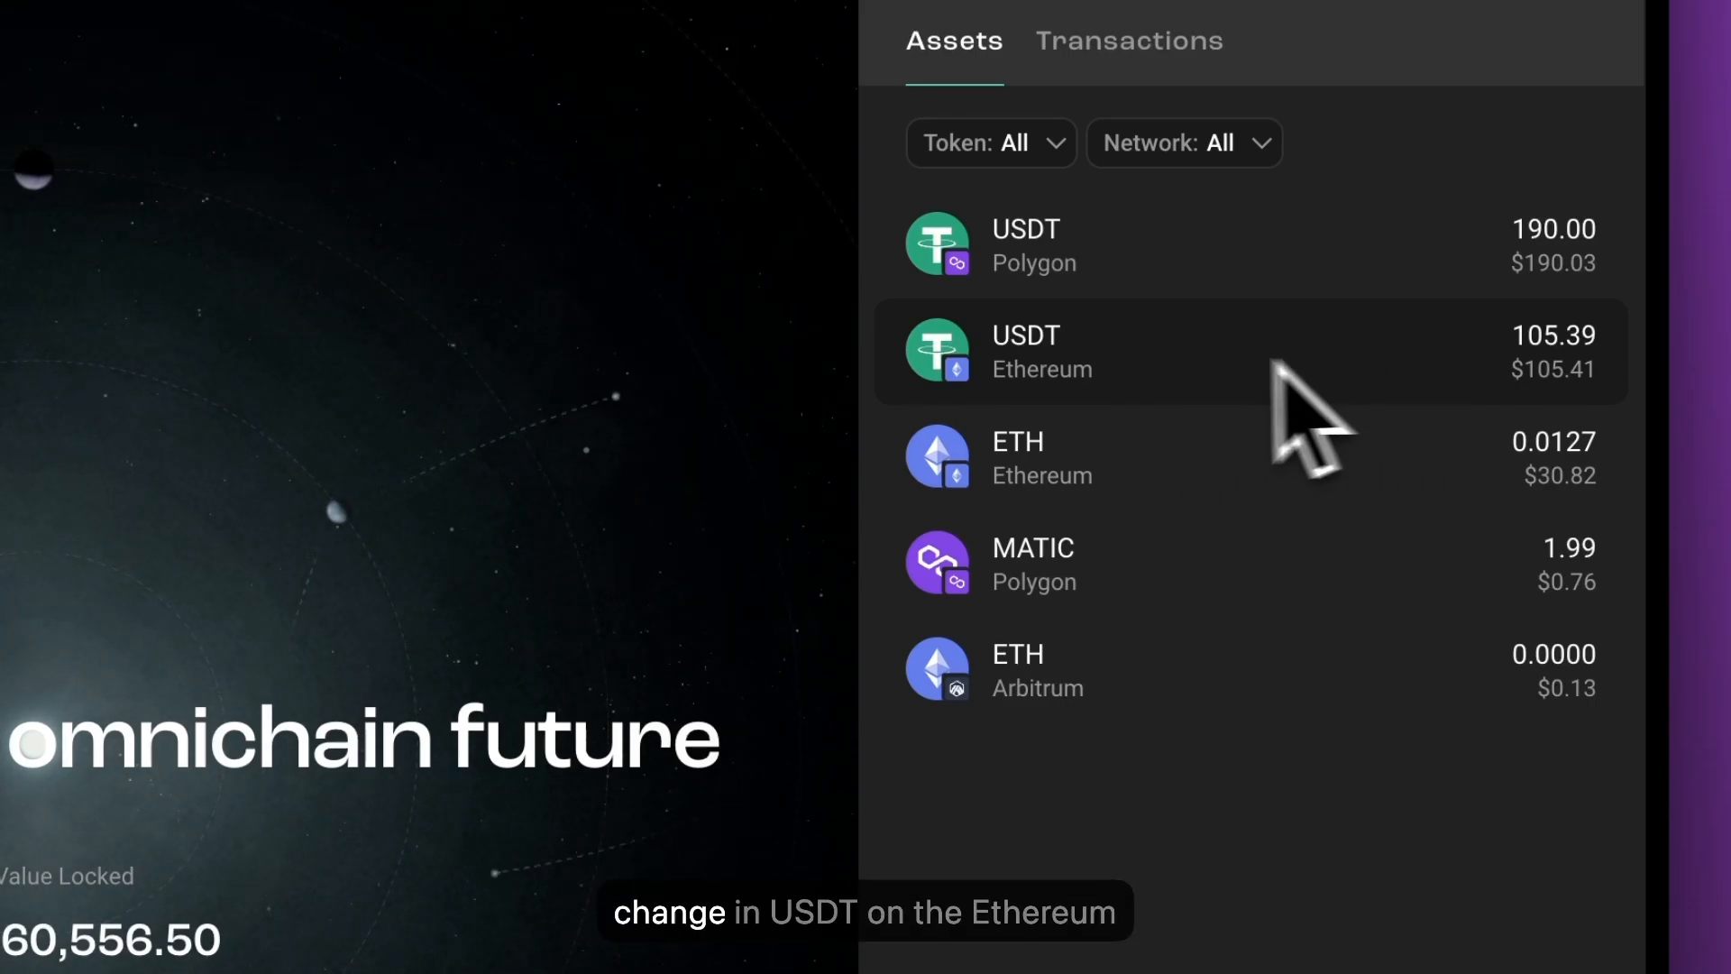
{"action": "mouse_move", "coordinate": [1042, 423]}
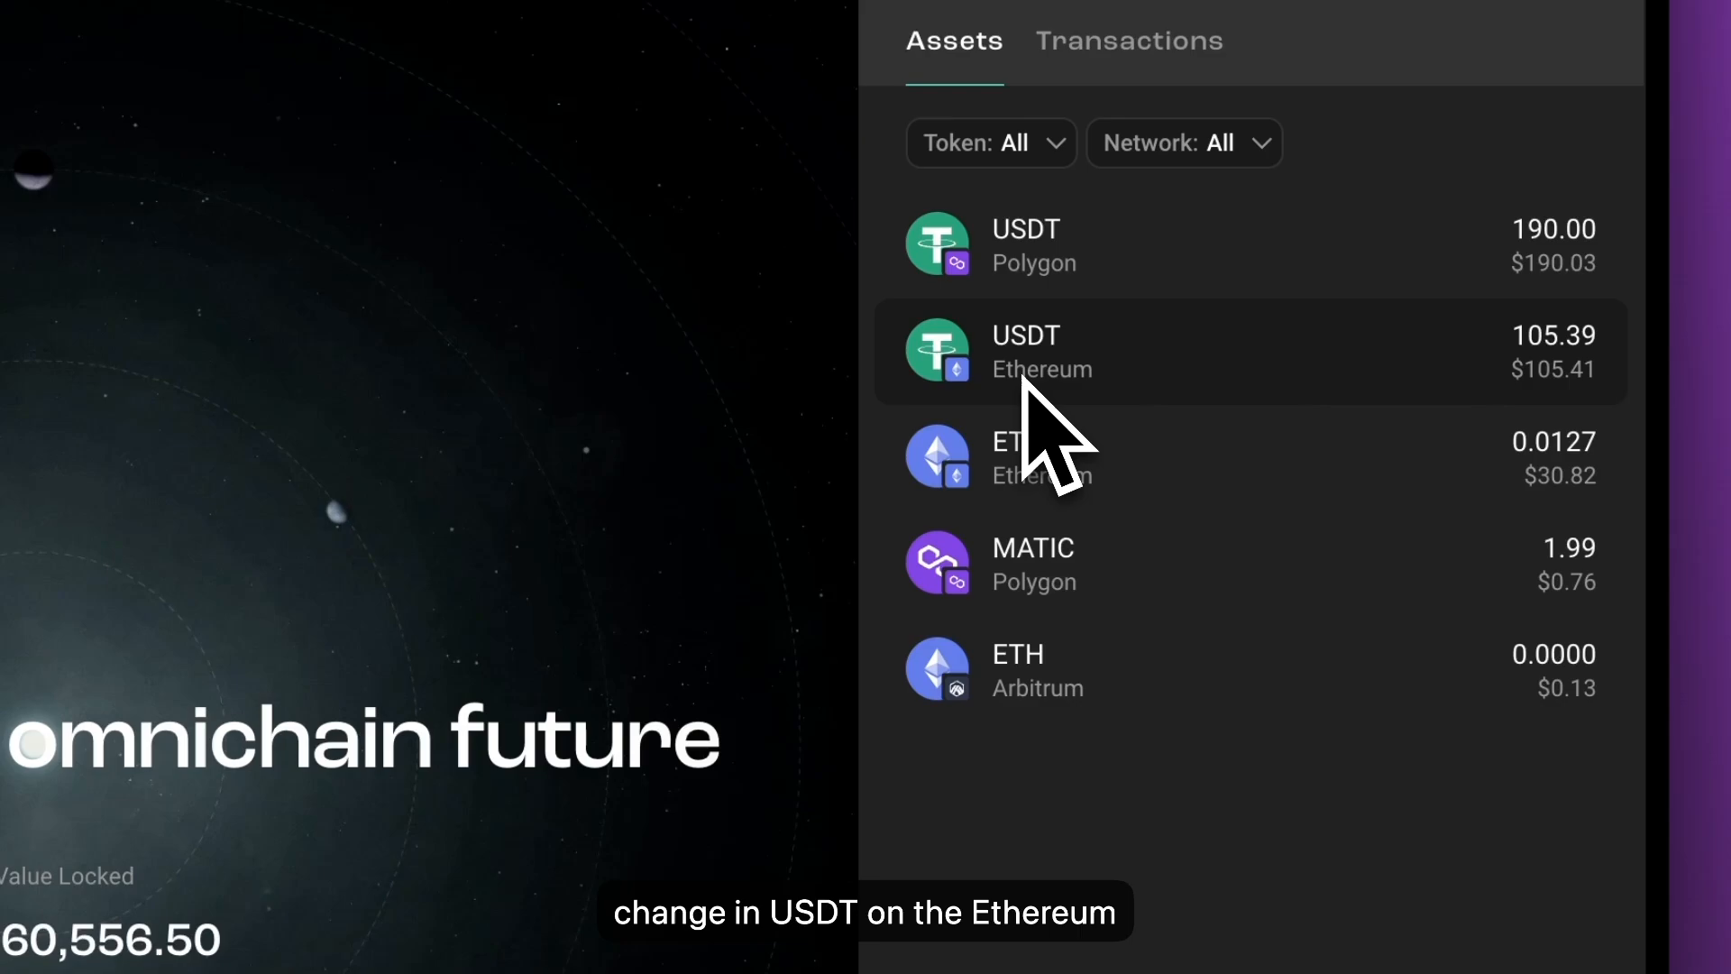
{"action": "mouse_move", "coordinate": [1486, 250]}
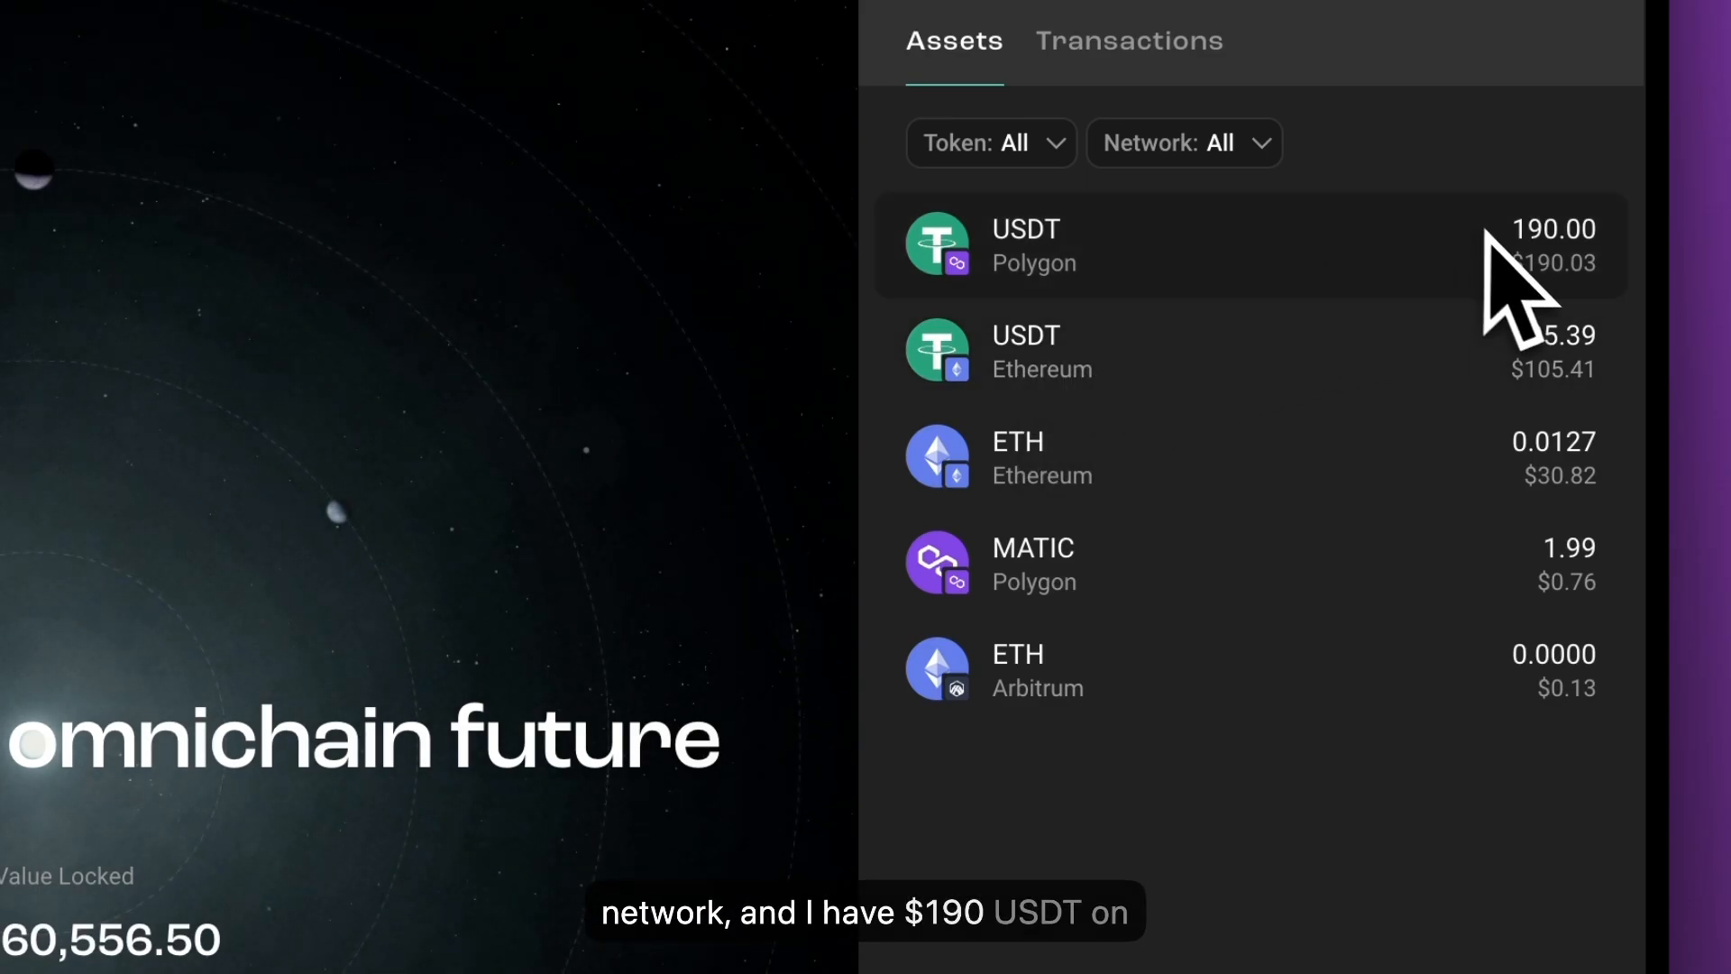
{"action": "mouse_move", "coordinate": [1098, 321]}
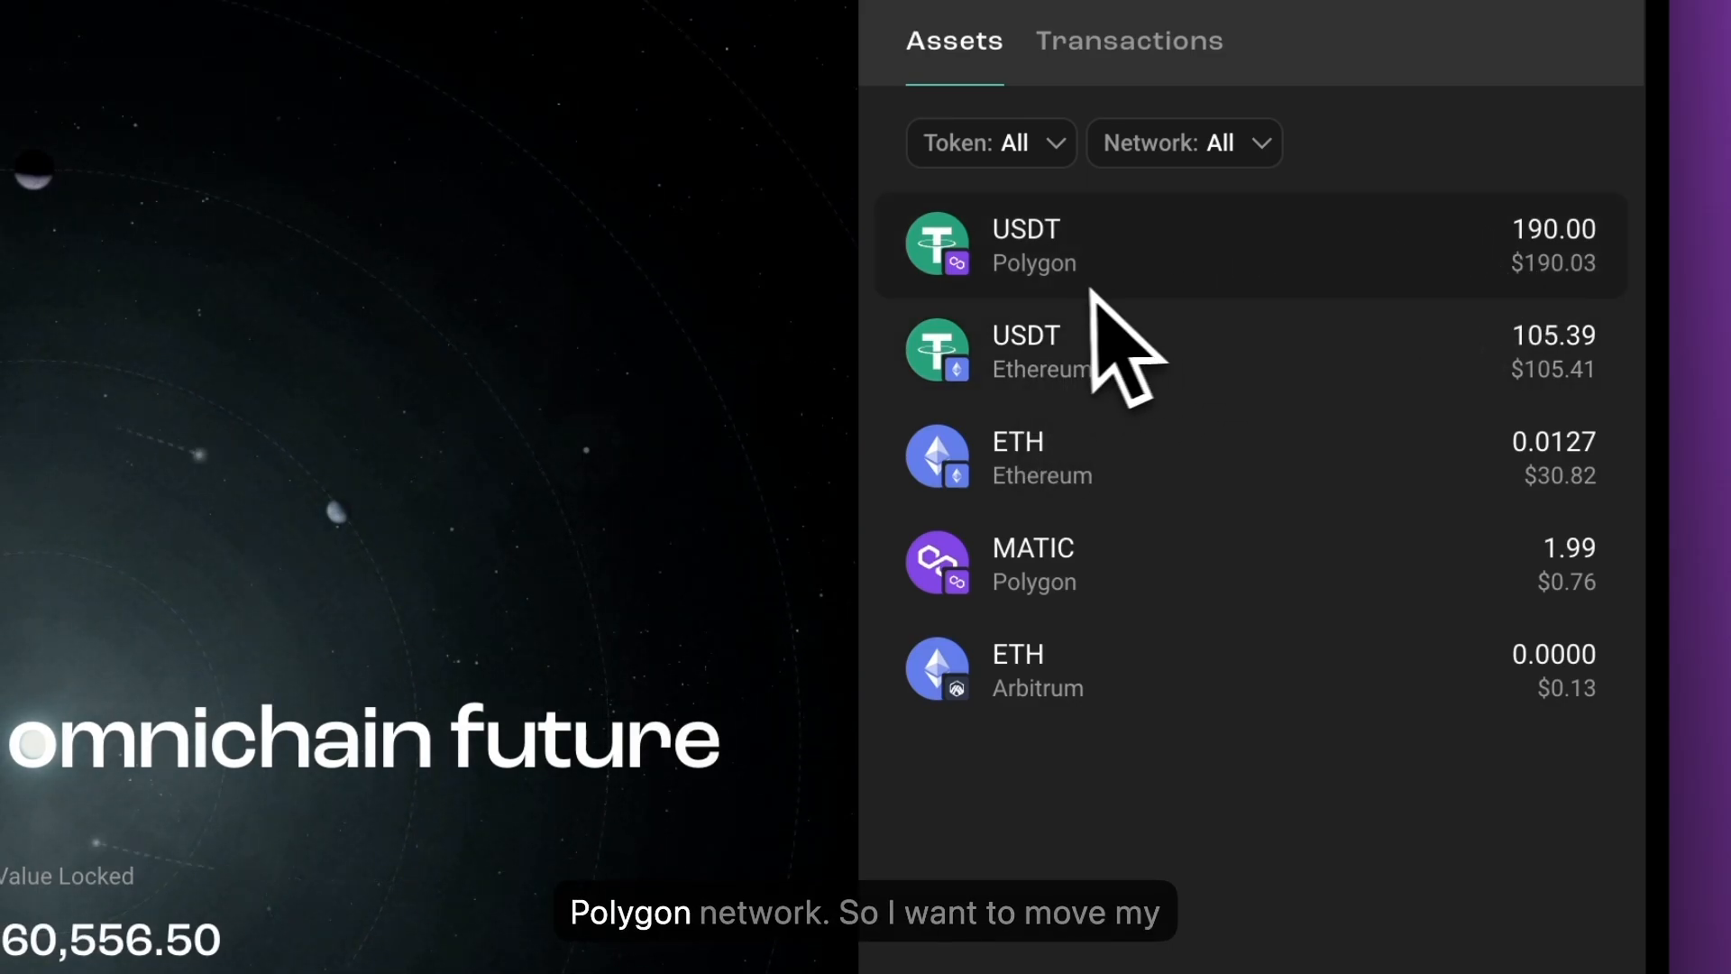
{"action": "mouse_move", "coordinate": [1108, 464]}
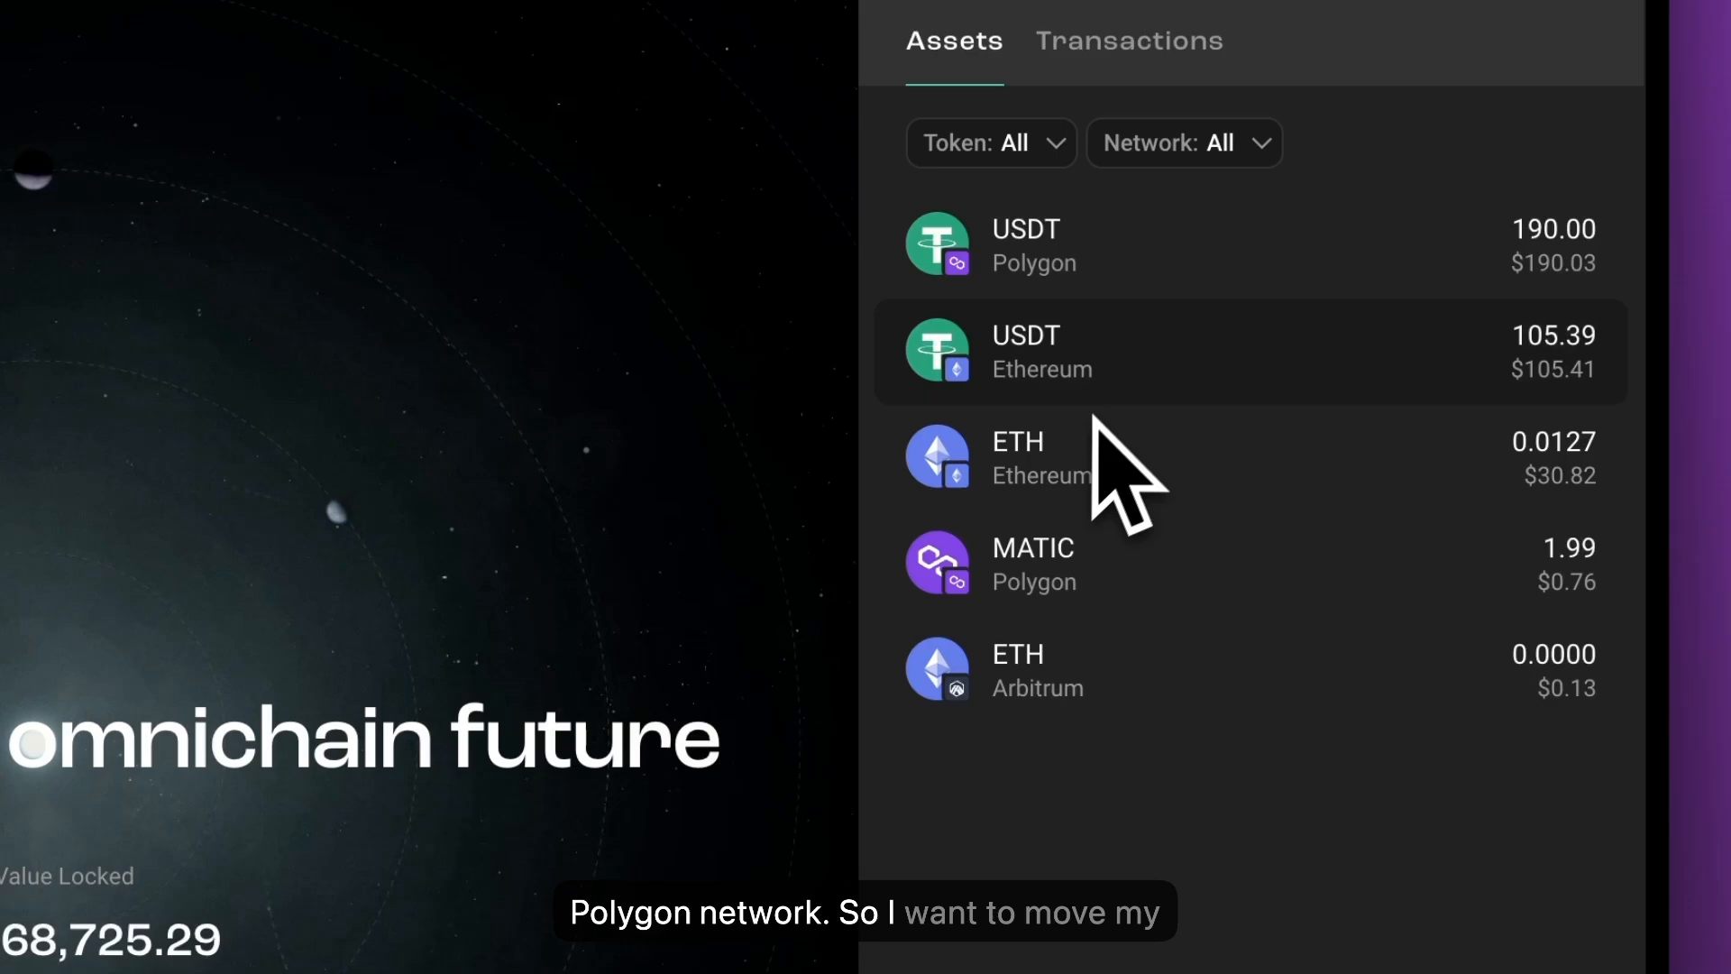
{"action": "mouse_move", "coordinate": [1044, 424]}
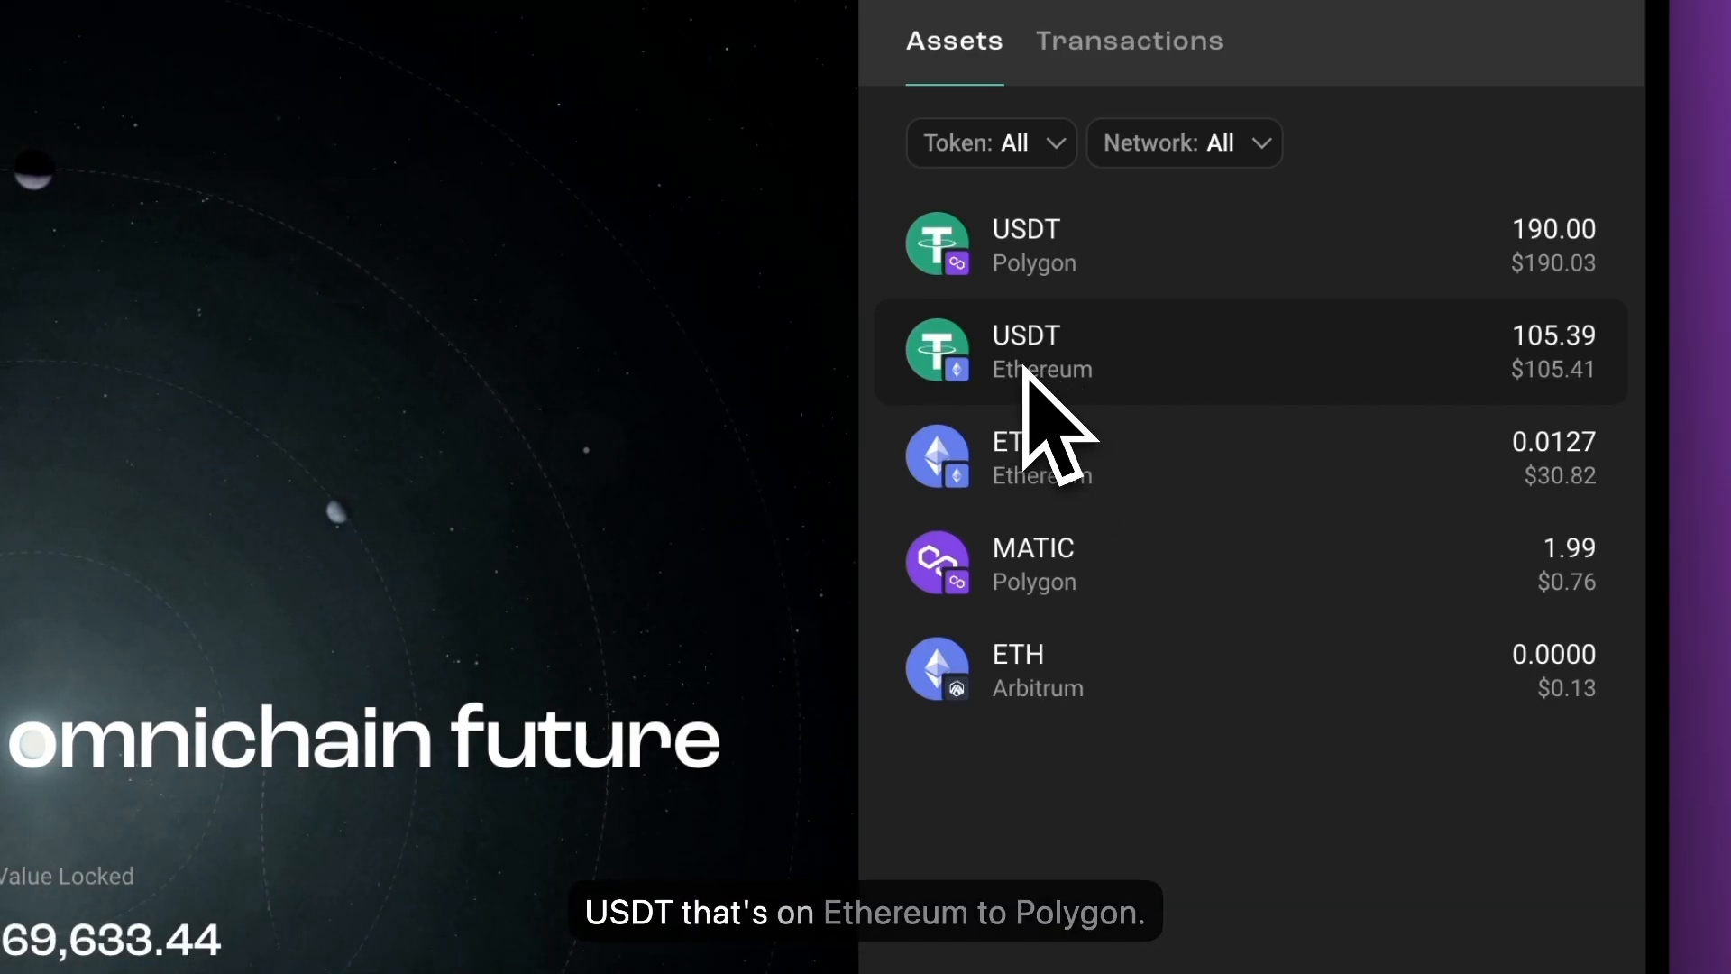
{"action": "mouse_move", "coordinate": [1101, 270]}
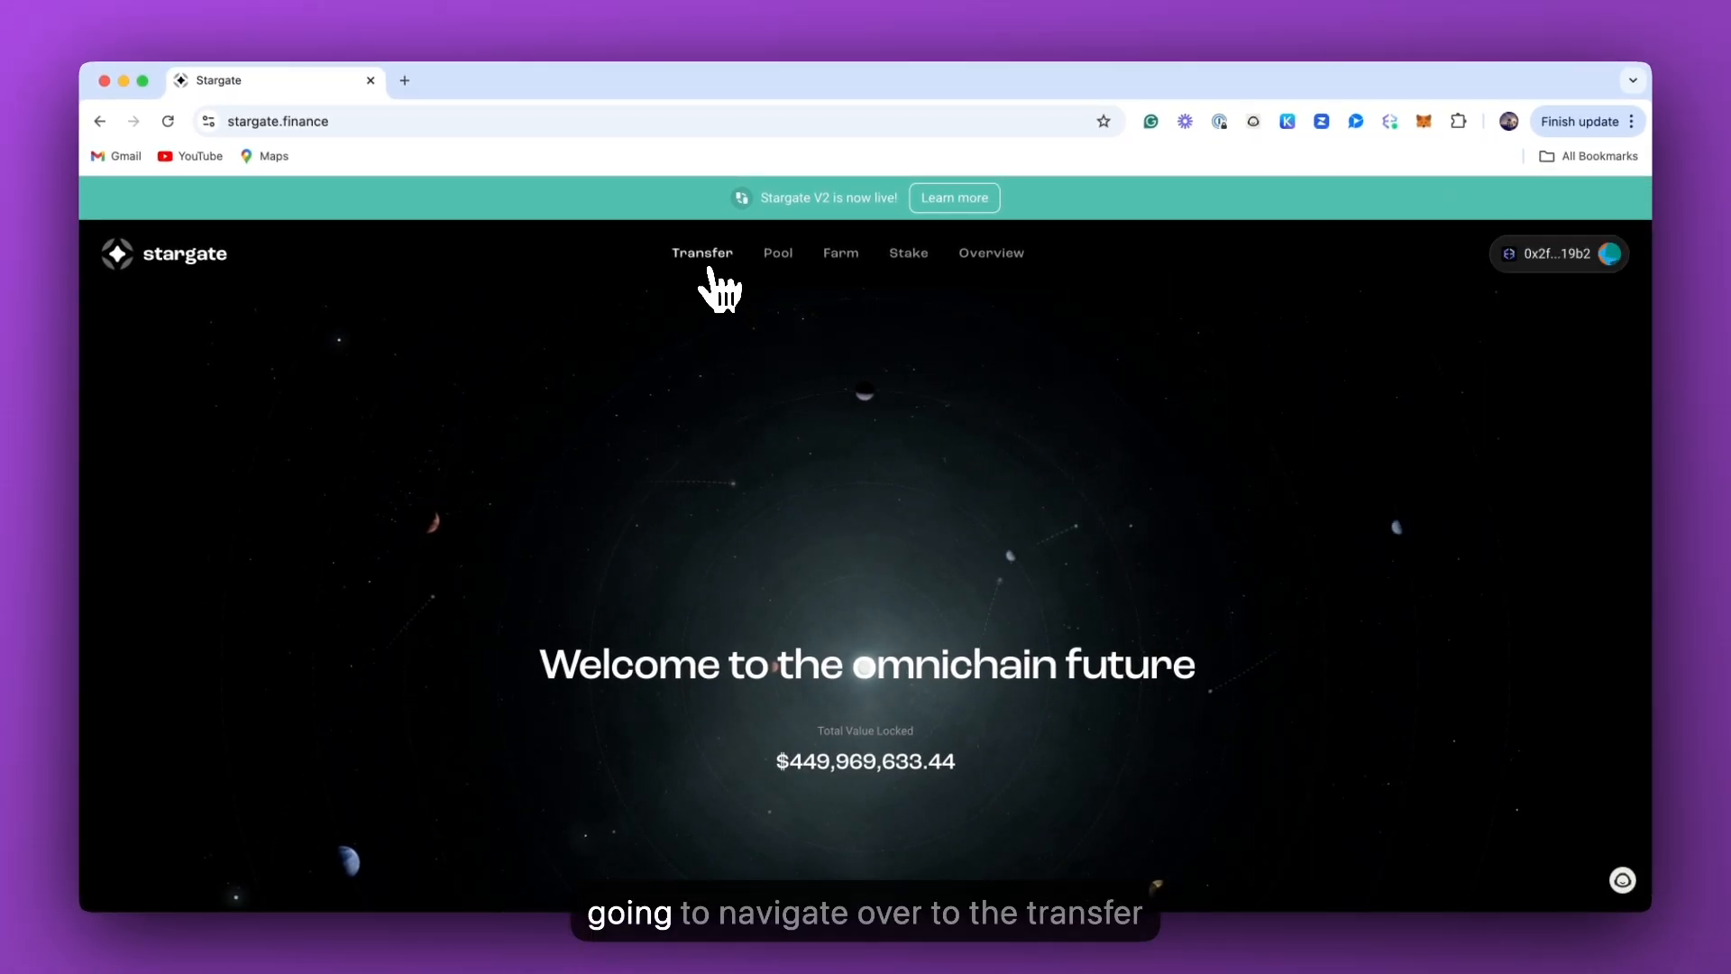
Set Polygon as the destination network for the USDT transfer from Ethereum.
{"action": "left_click", "coordinate": [703, 253]}
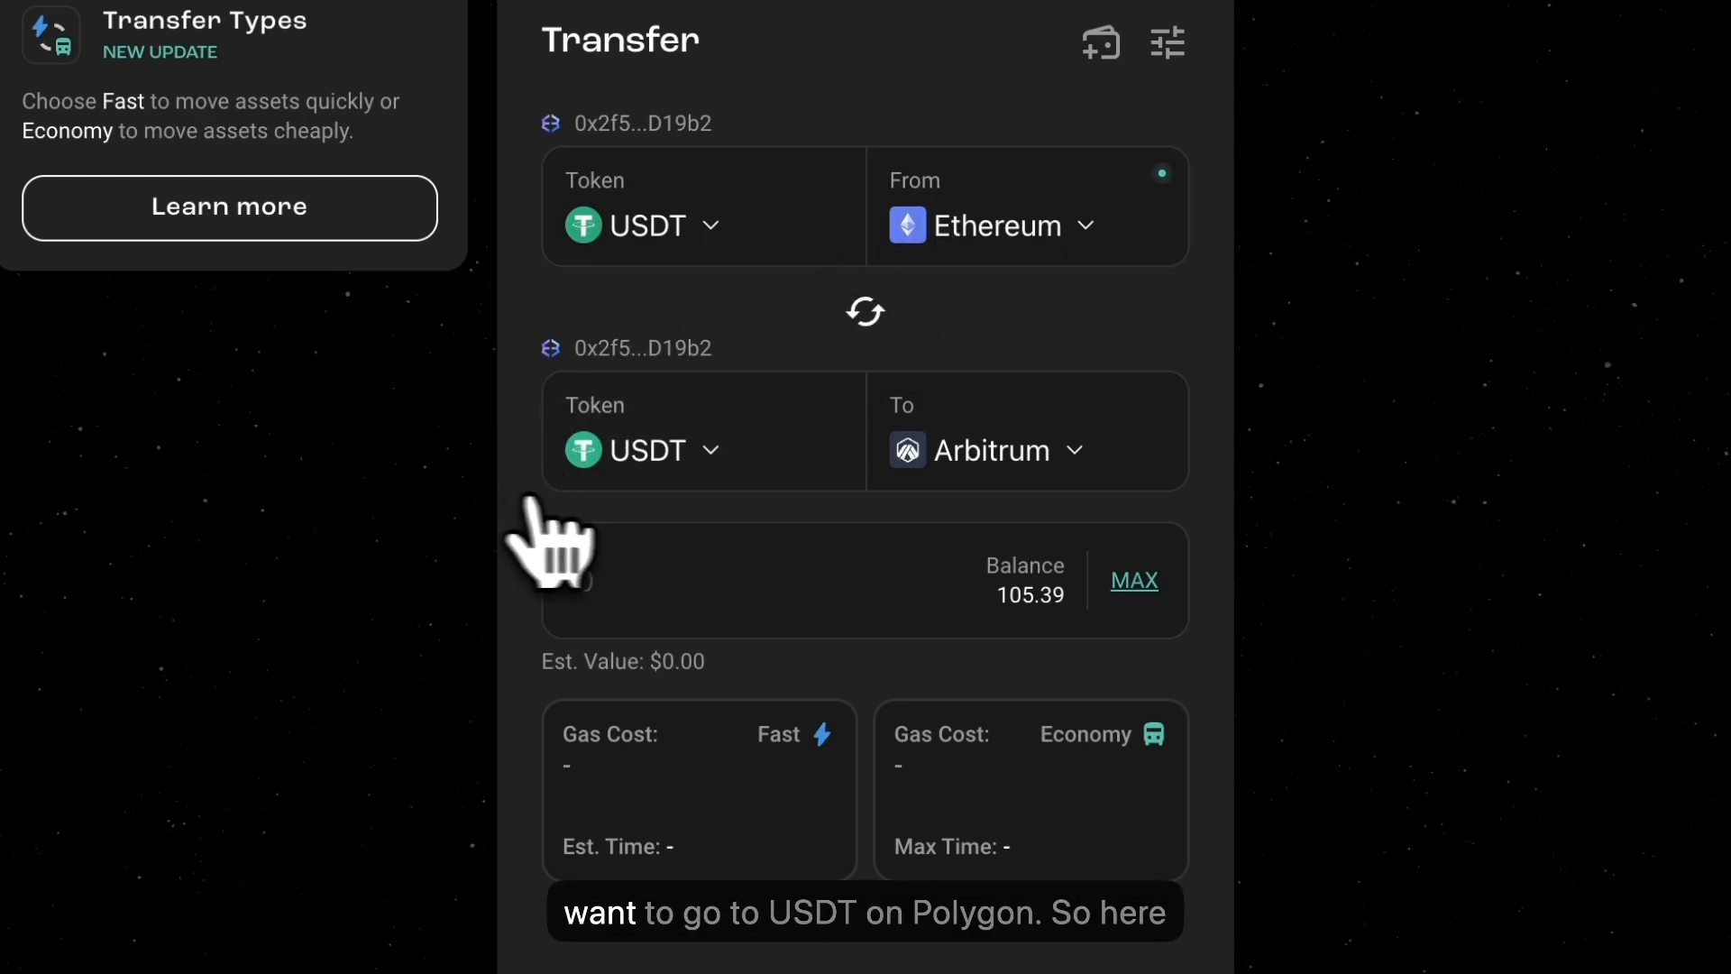
{"action": "left_click", "coordinate": [1022, 450]}
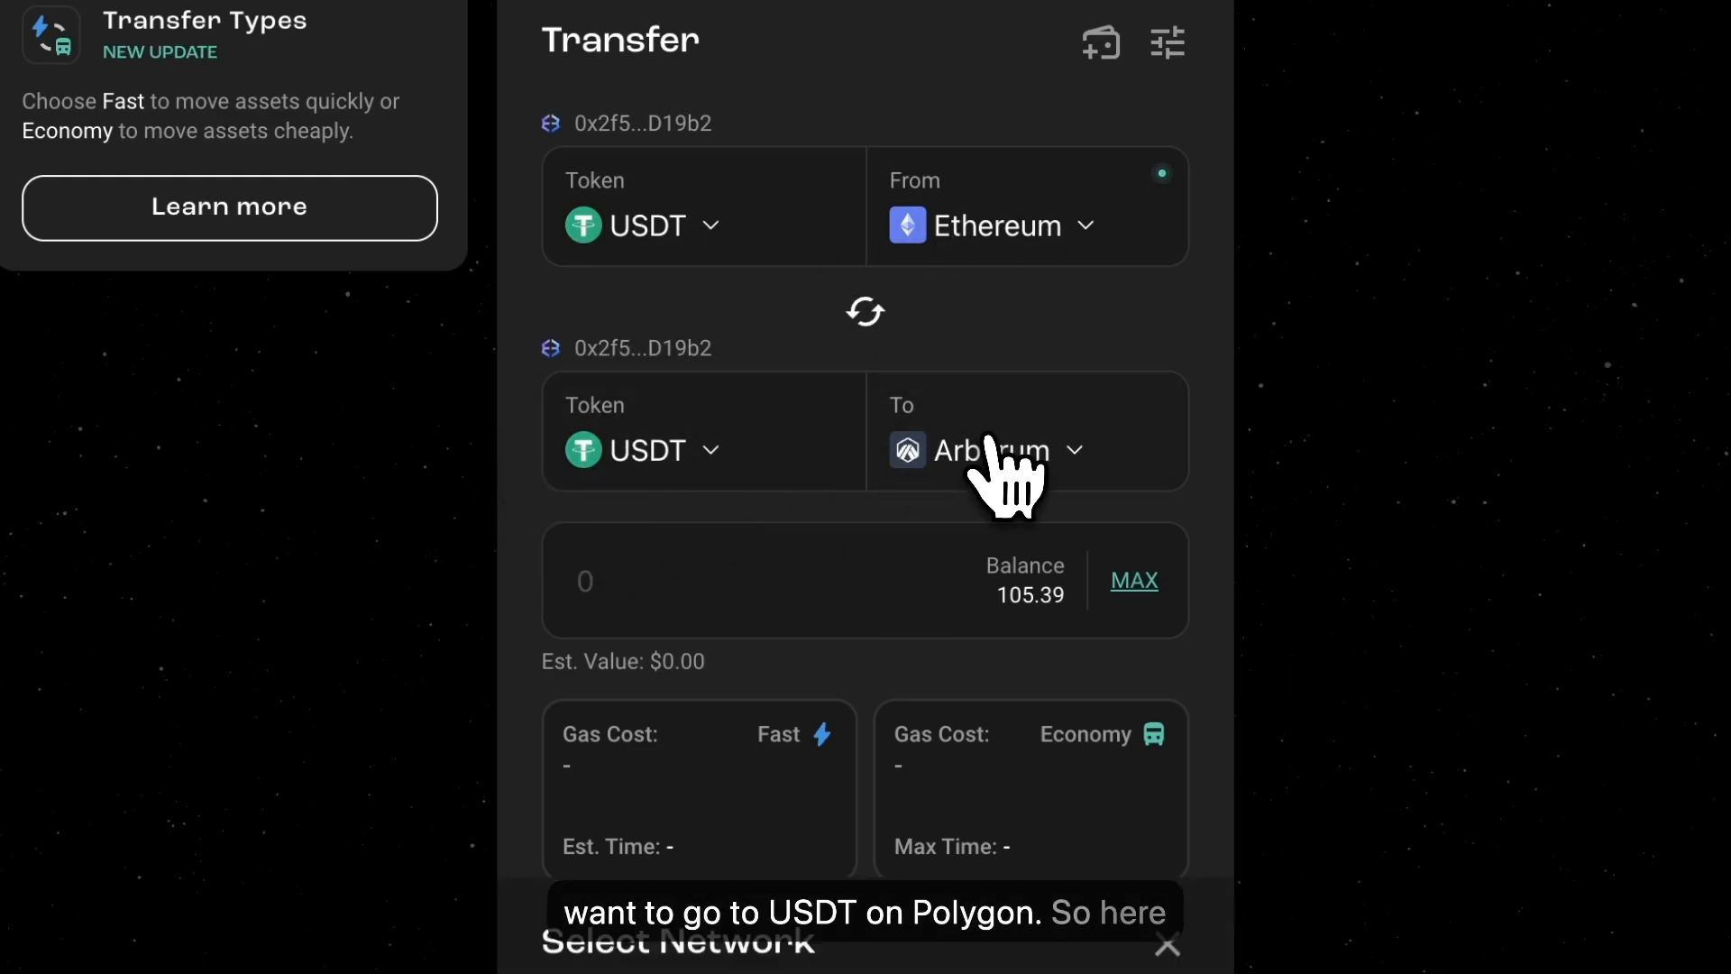
{"action": "left_click", "coordinate": [1004, 451]}
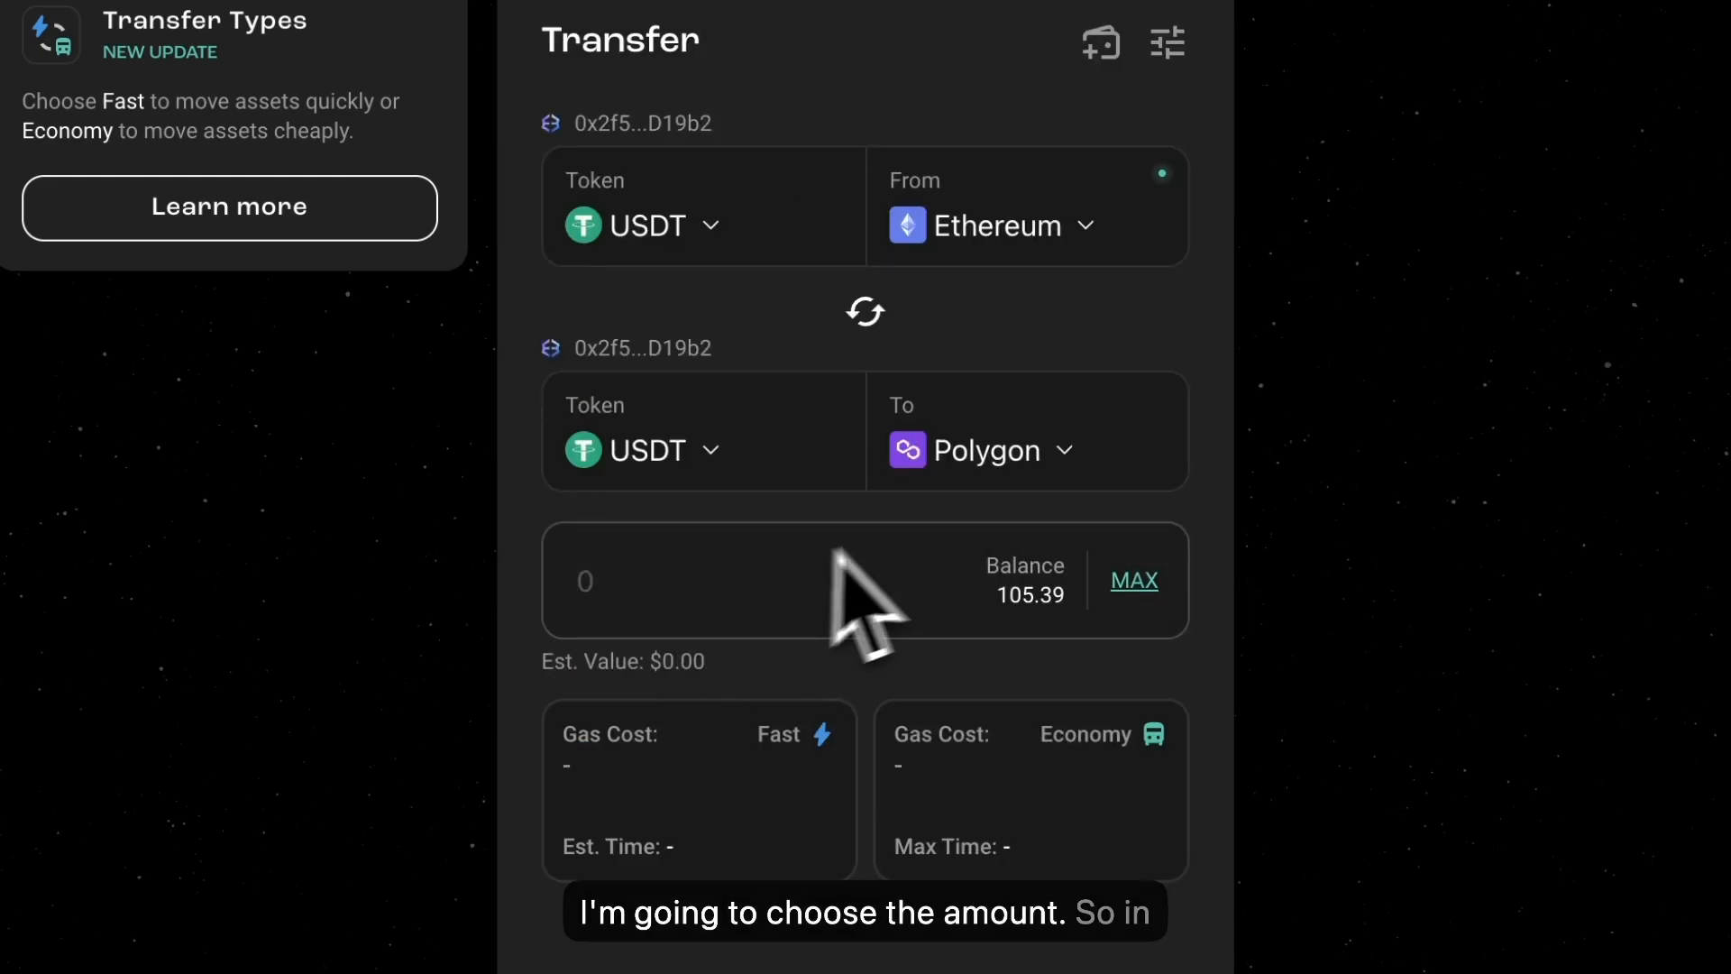
Enter the full 105.397158 USDT balance as the amount via MAX.
{"action": "left_click", "coordinate": [1135, 581]}
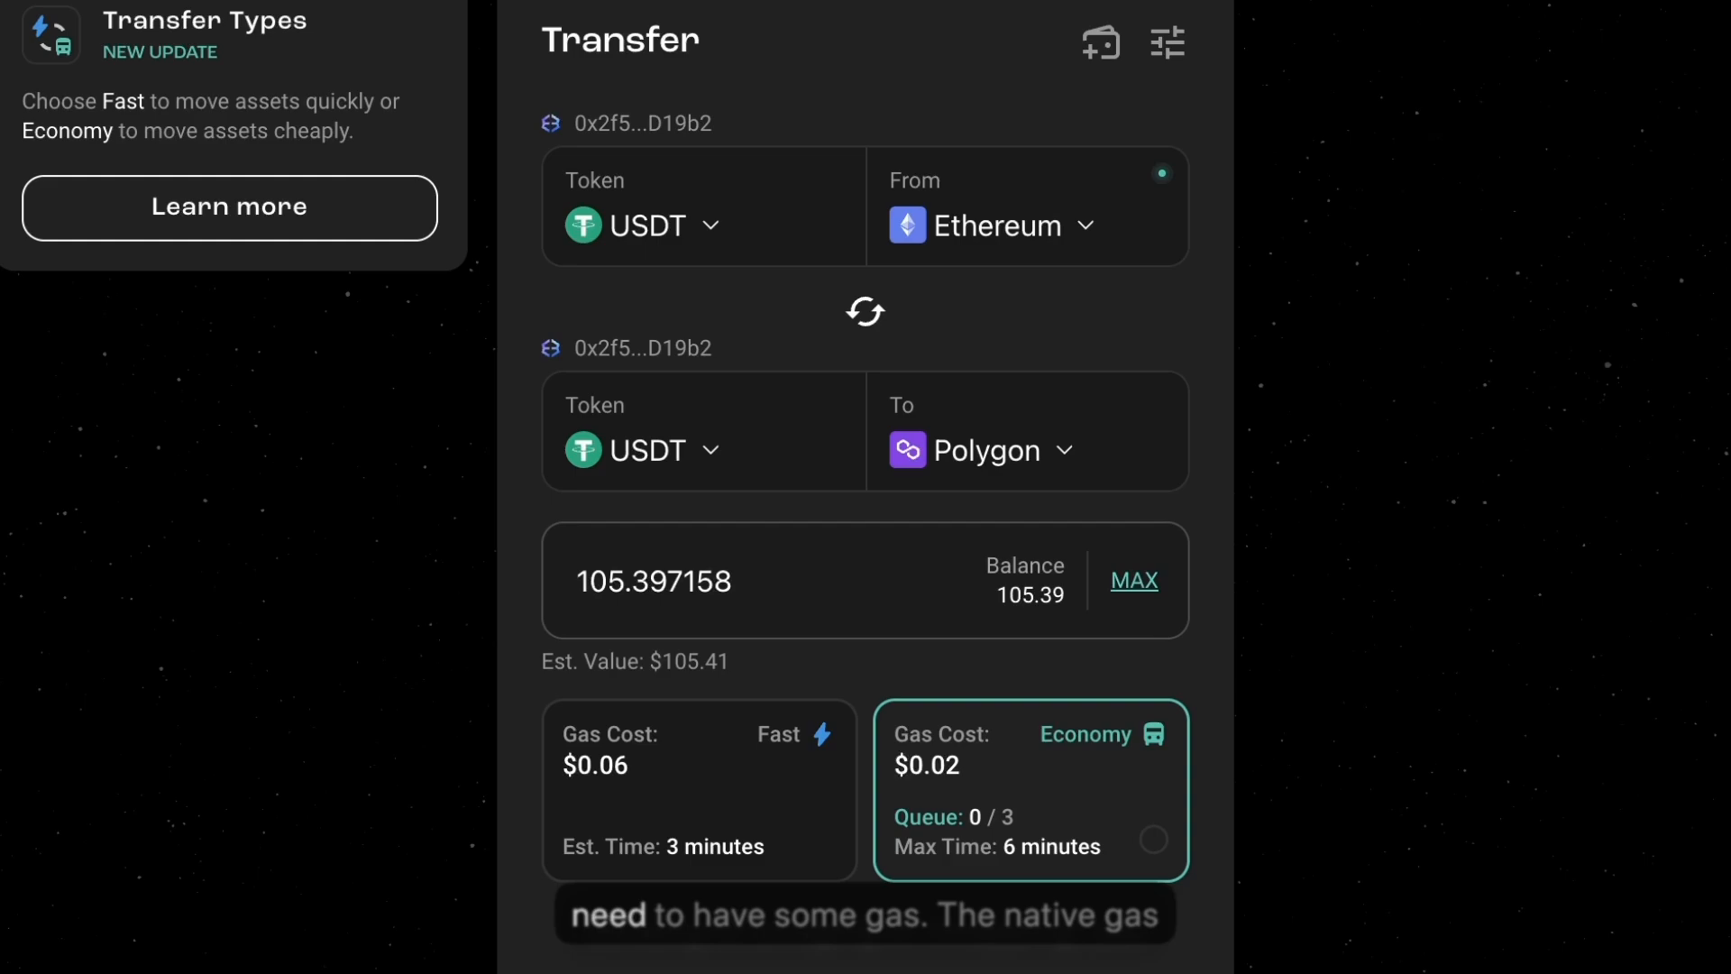
{"action": "mouse_move", "coordinate": [1209, 346]}
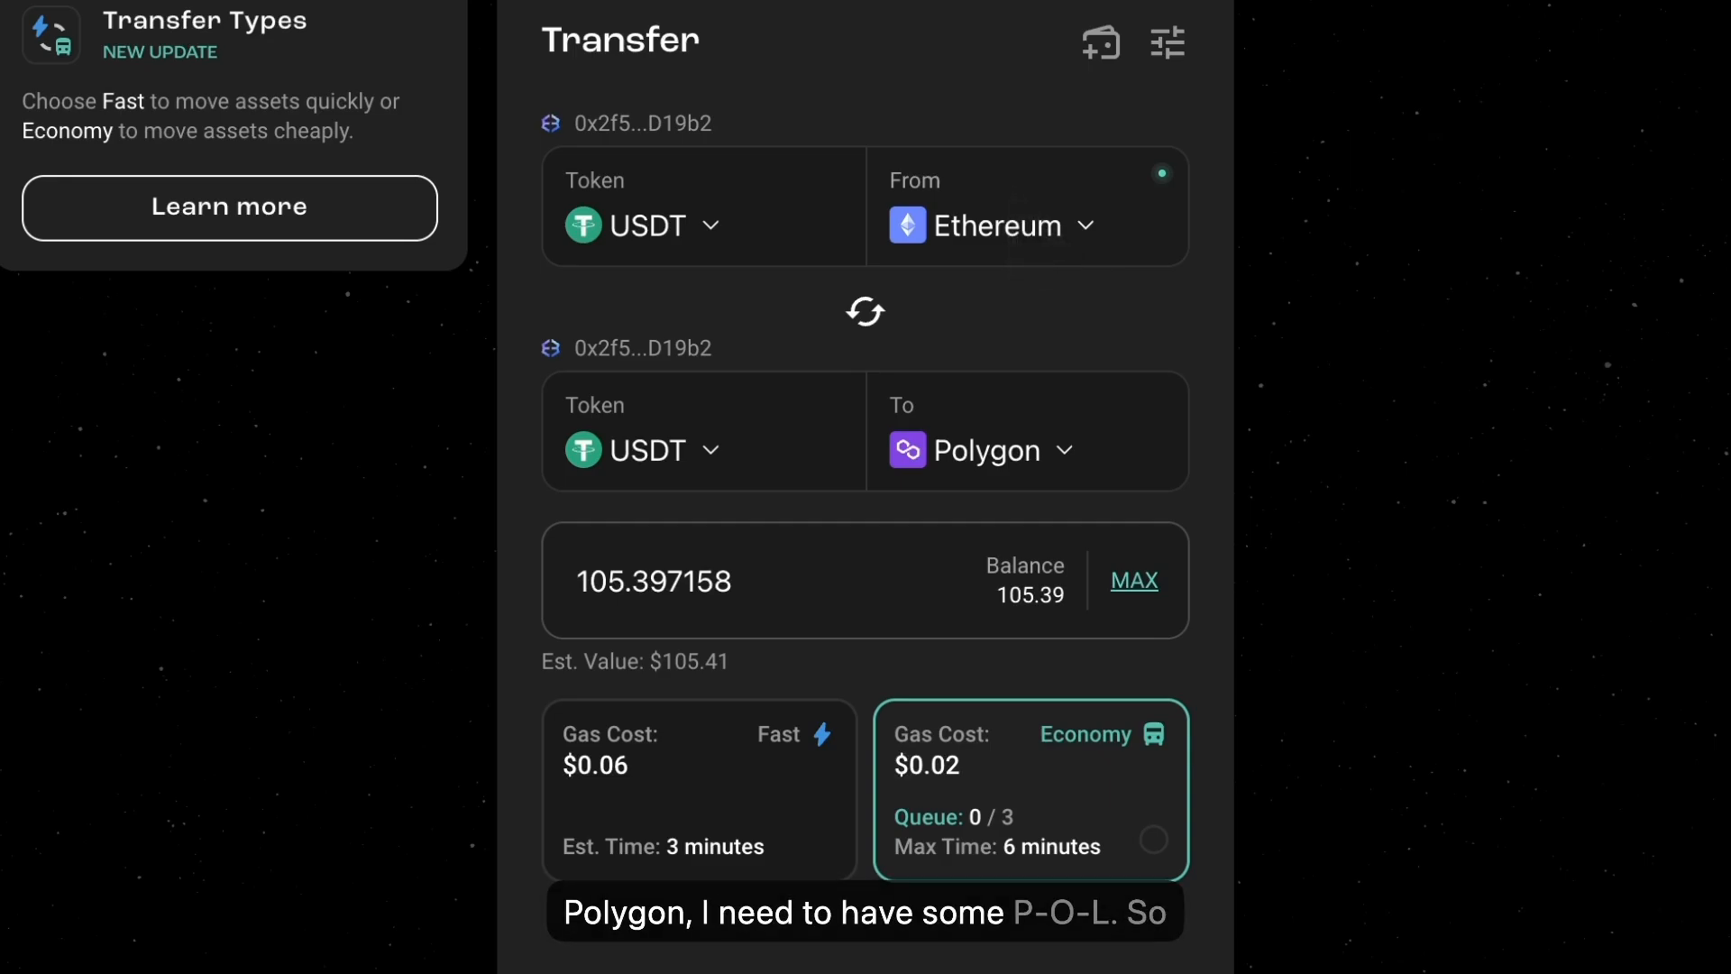
{"action": "mouse_move", "coordinate": [955, 452]}
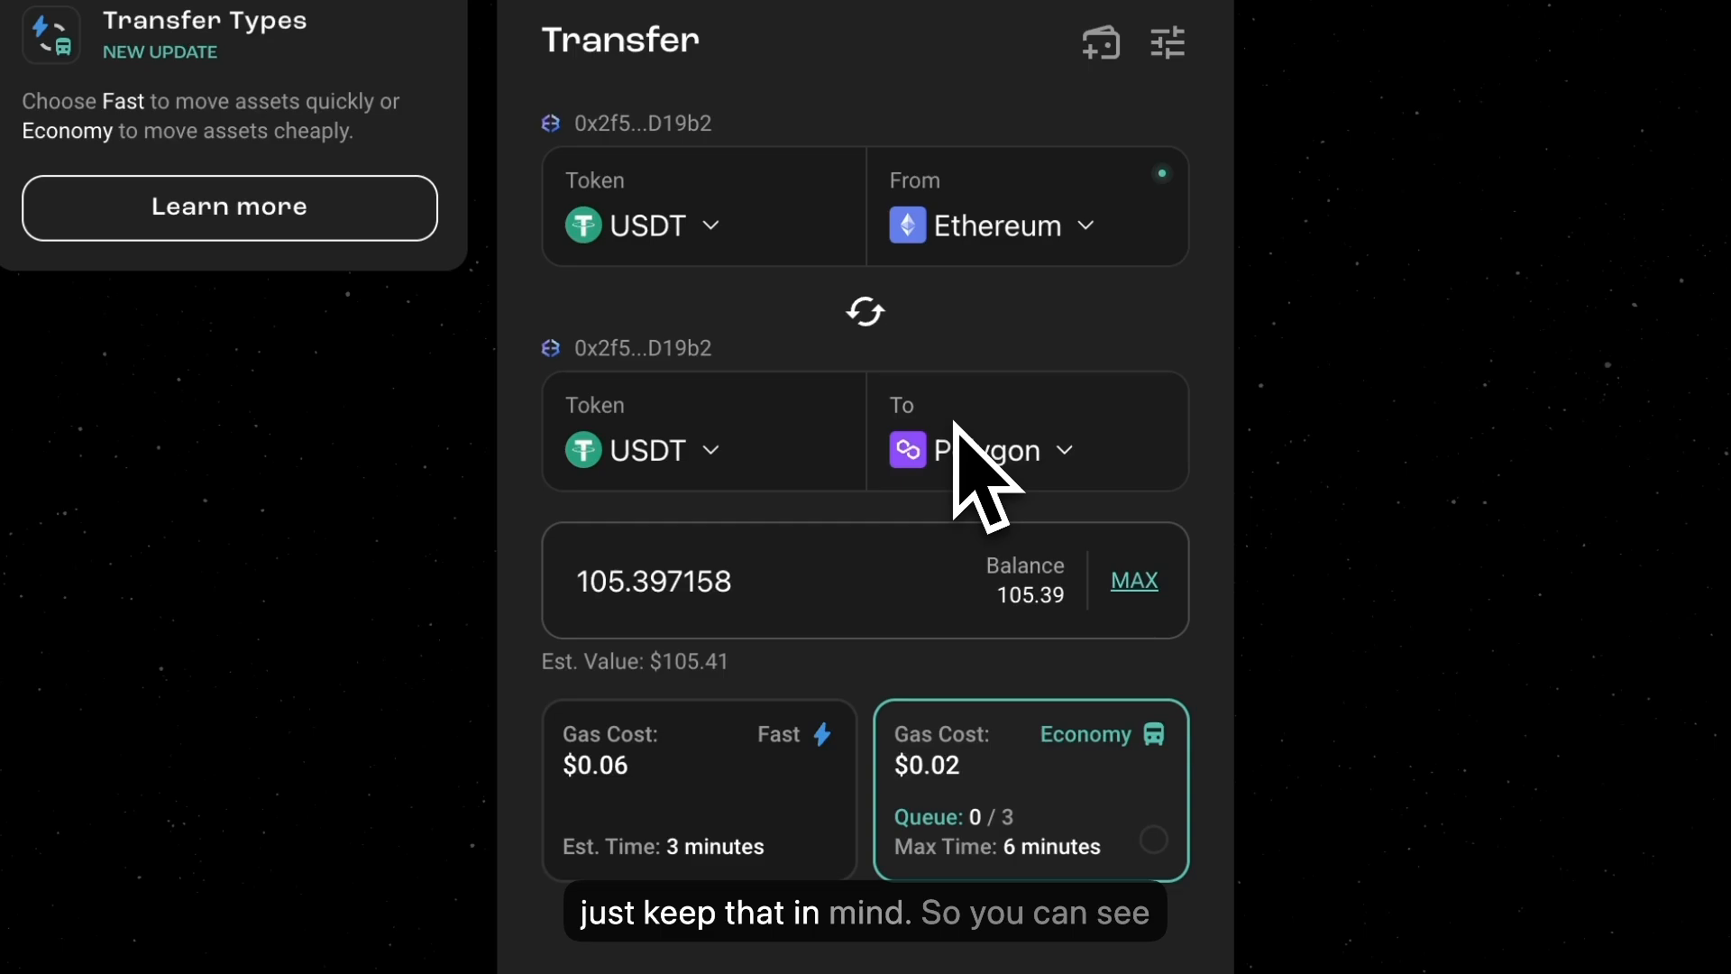
Choose the Fast ($0.06) speed and submit the 105.397158 USDT transfer to Polygon.
{"action": "scroll", "scroll_direction": "down", "scroll_amount": 3}
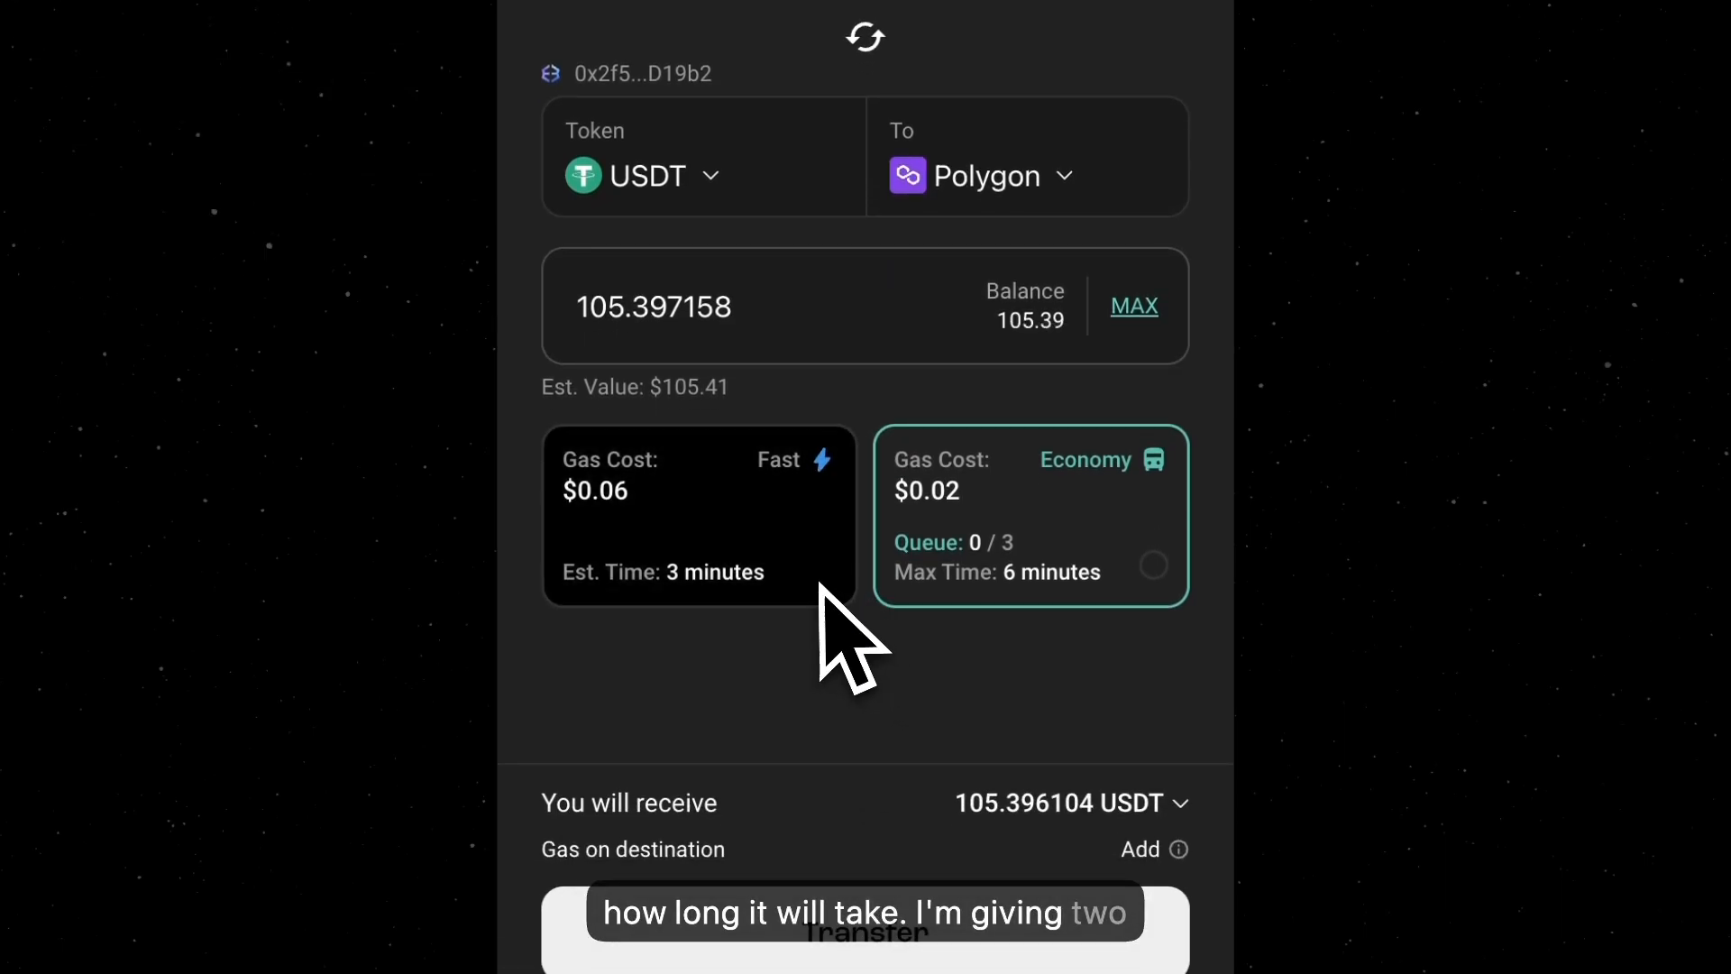
{"action": "mouse_move", "coordinate": [1100, 557]}
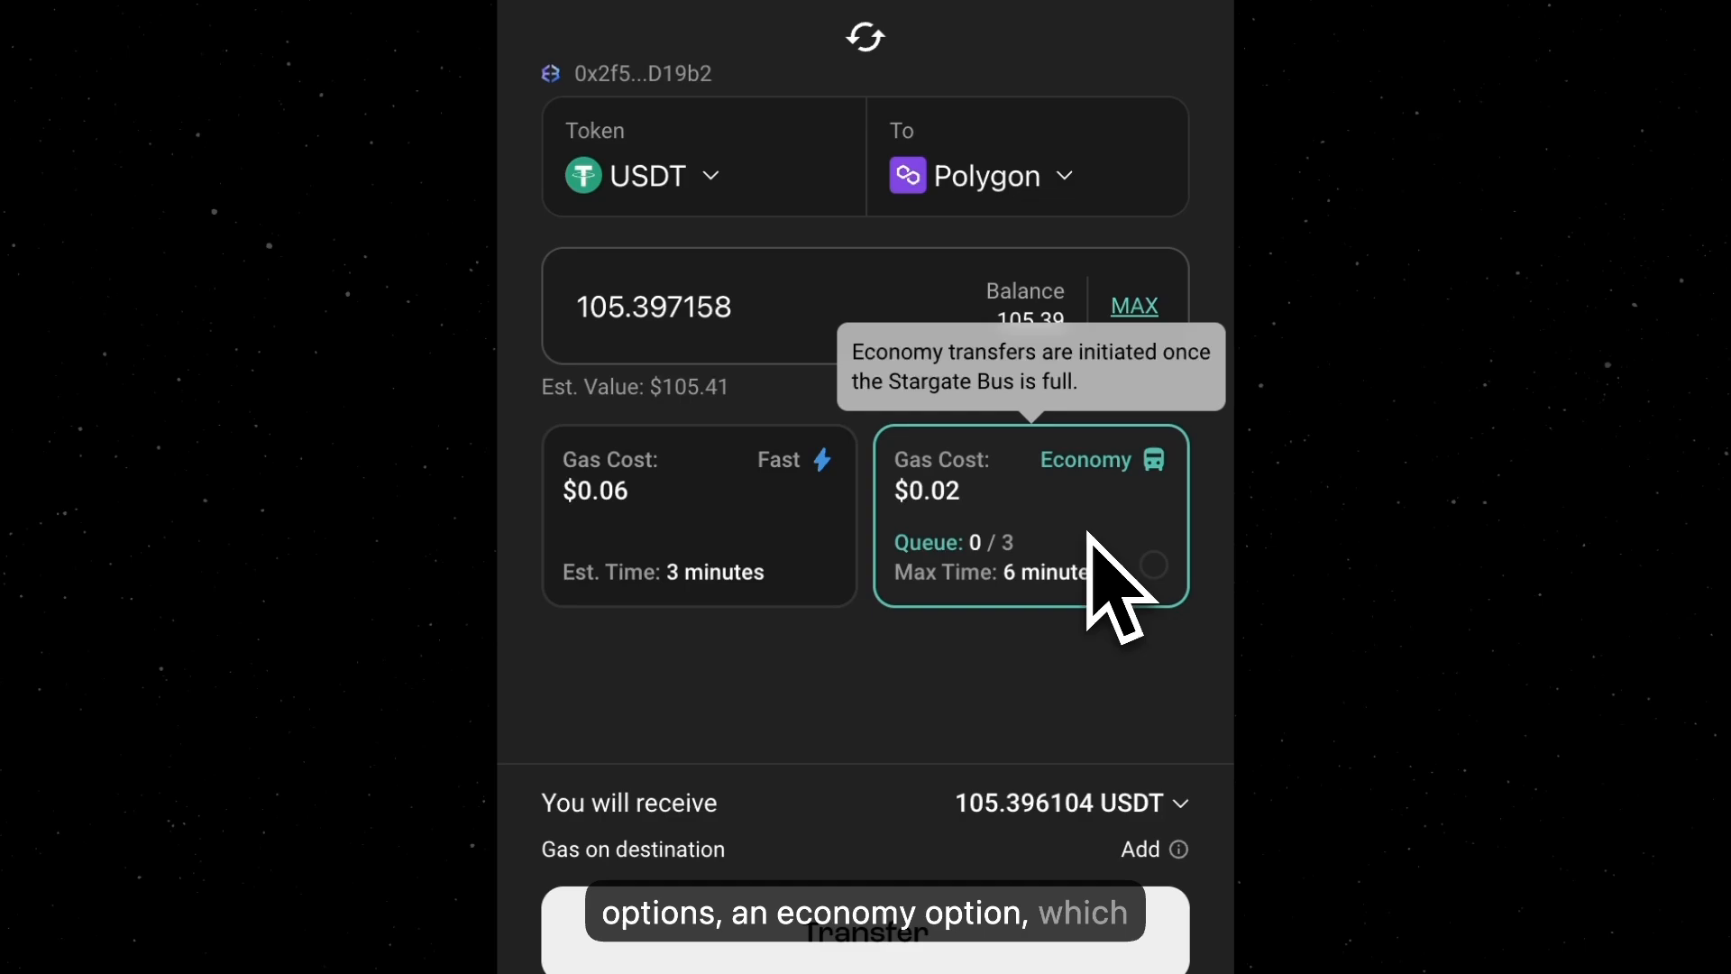
{"action": "mouse_move", "coordinate": [973, 532]}
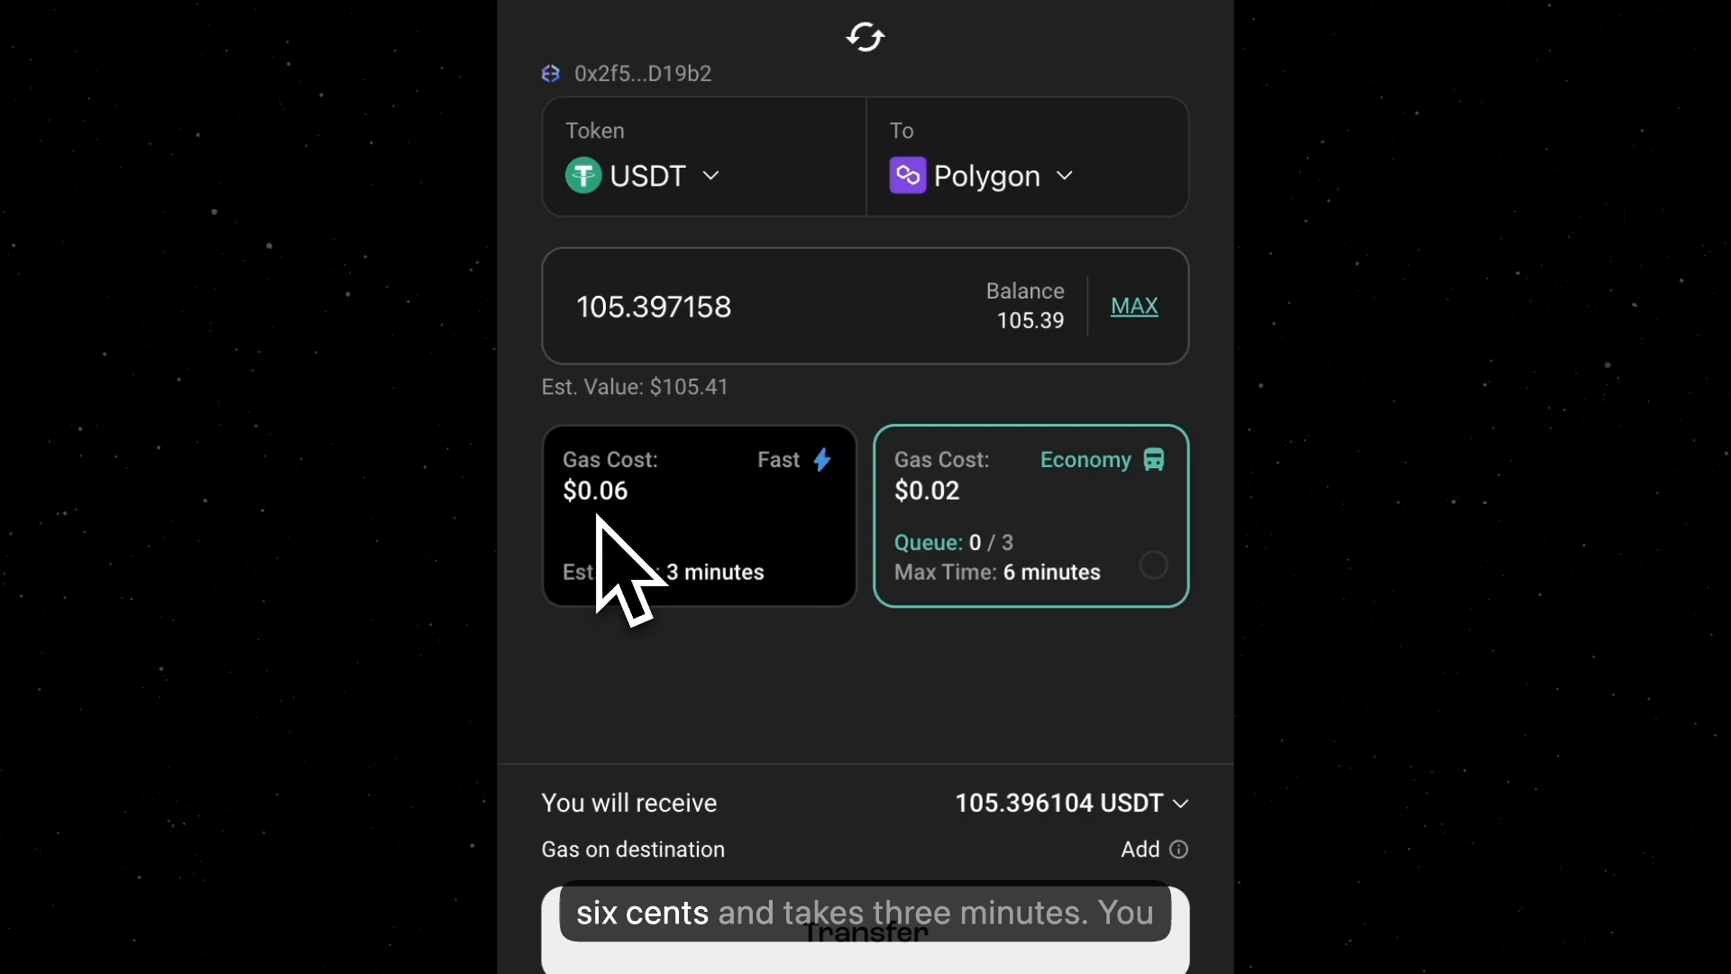
{"action": "mouse_move", "coordinate": [776, 653]}
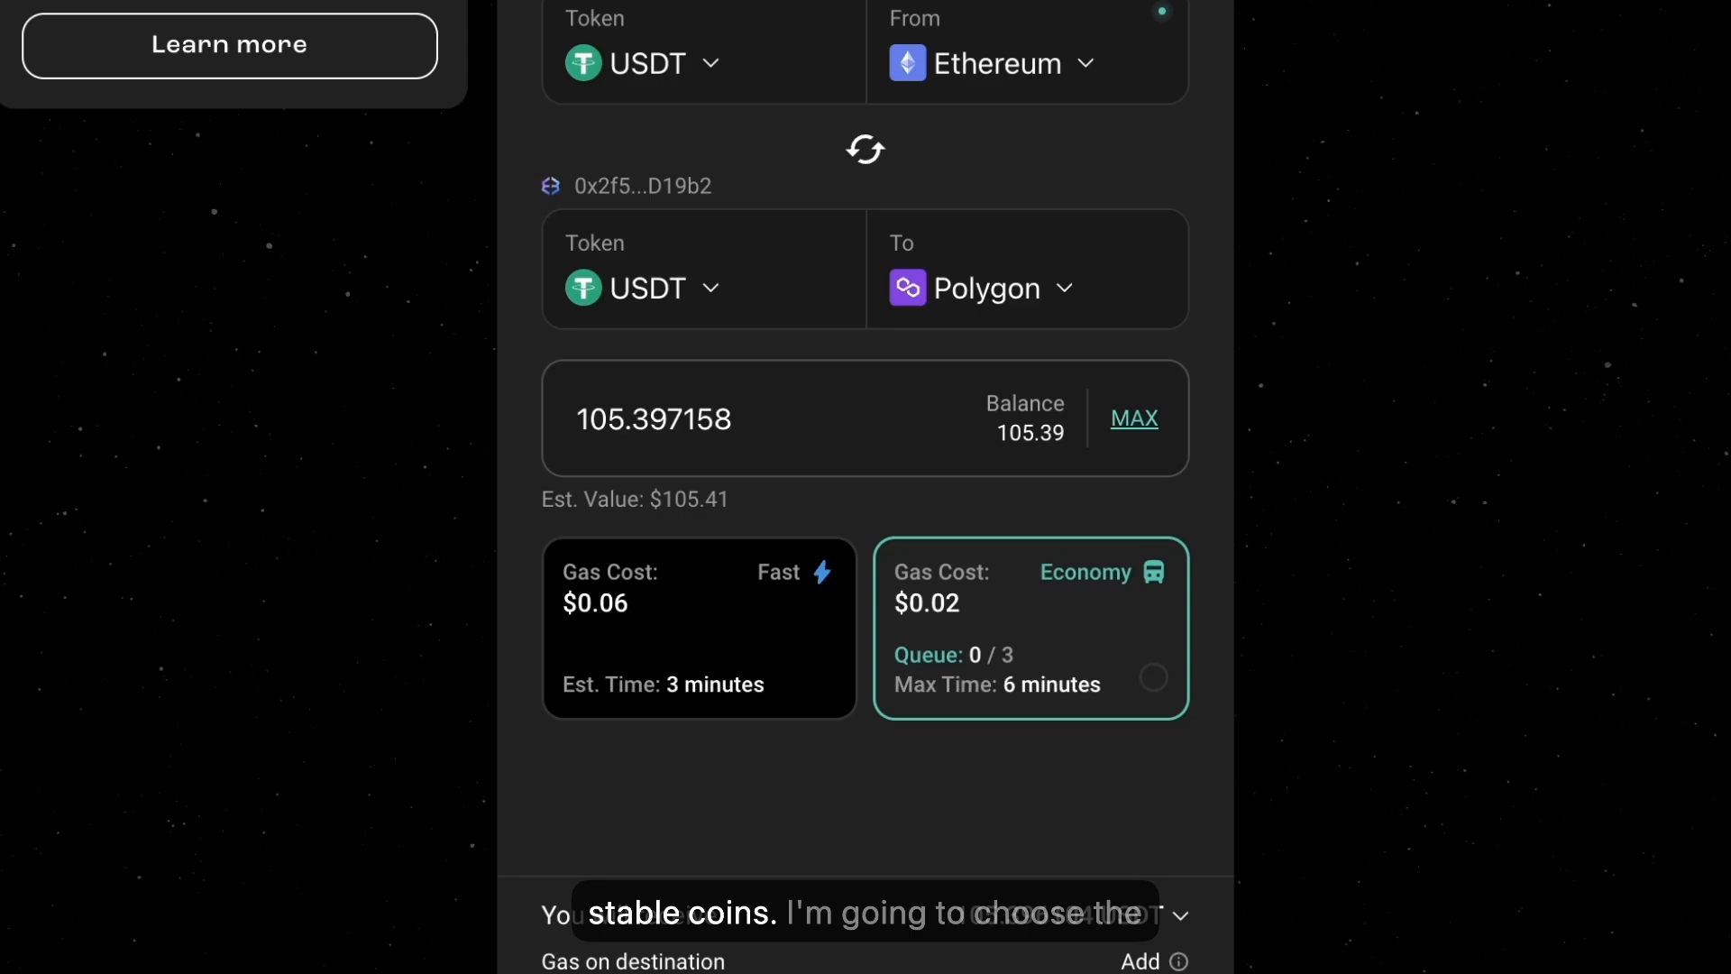
{"action": "left_click", "coordinate": [699, 627]}
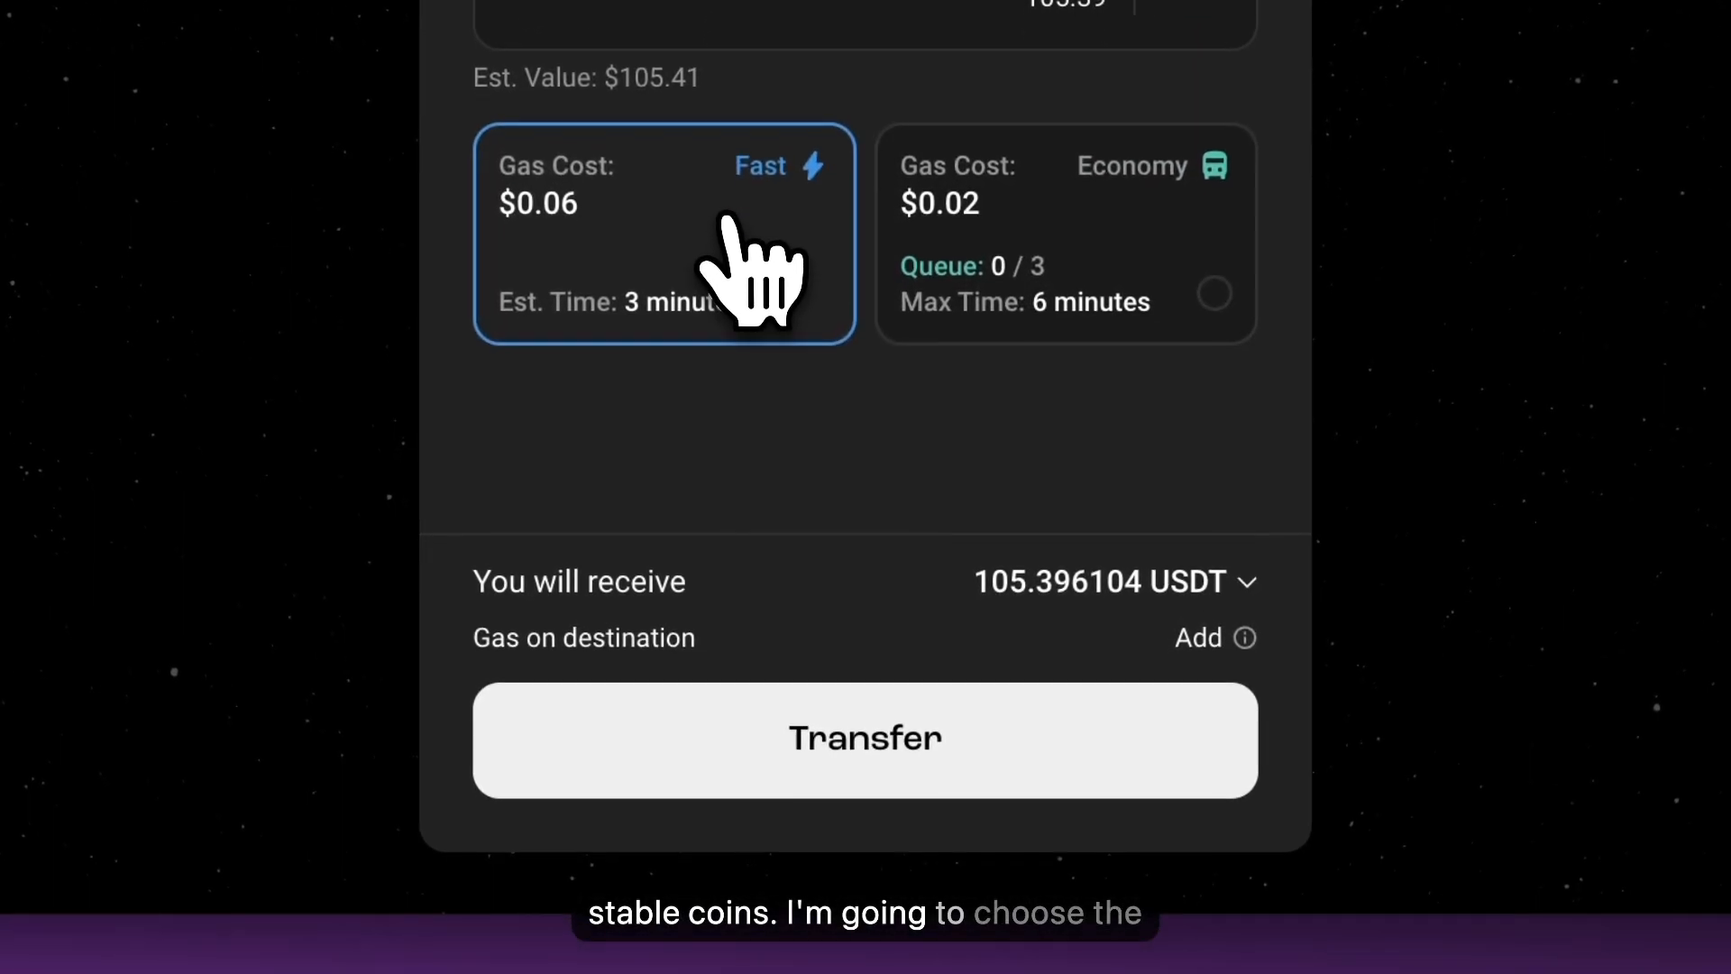
{"action": "left_click", "coordinate": [865, 738]}
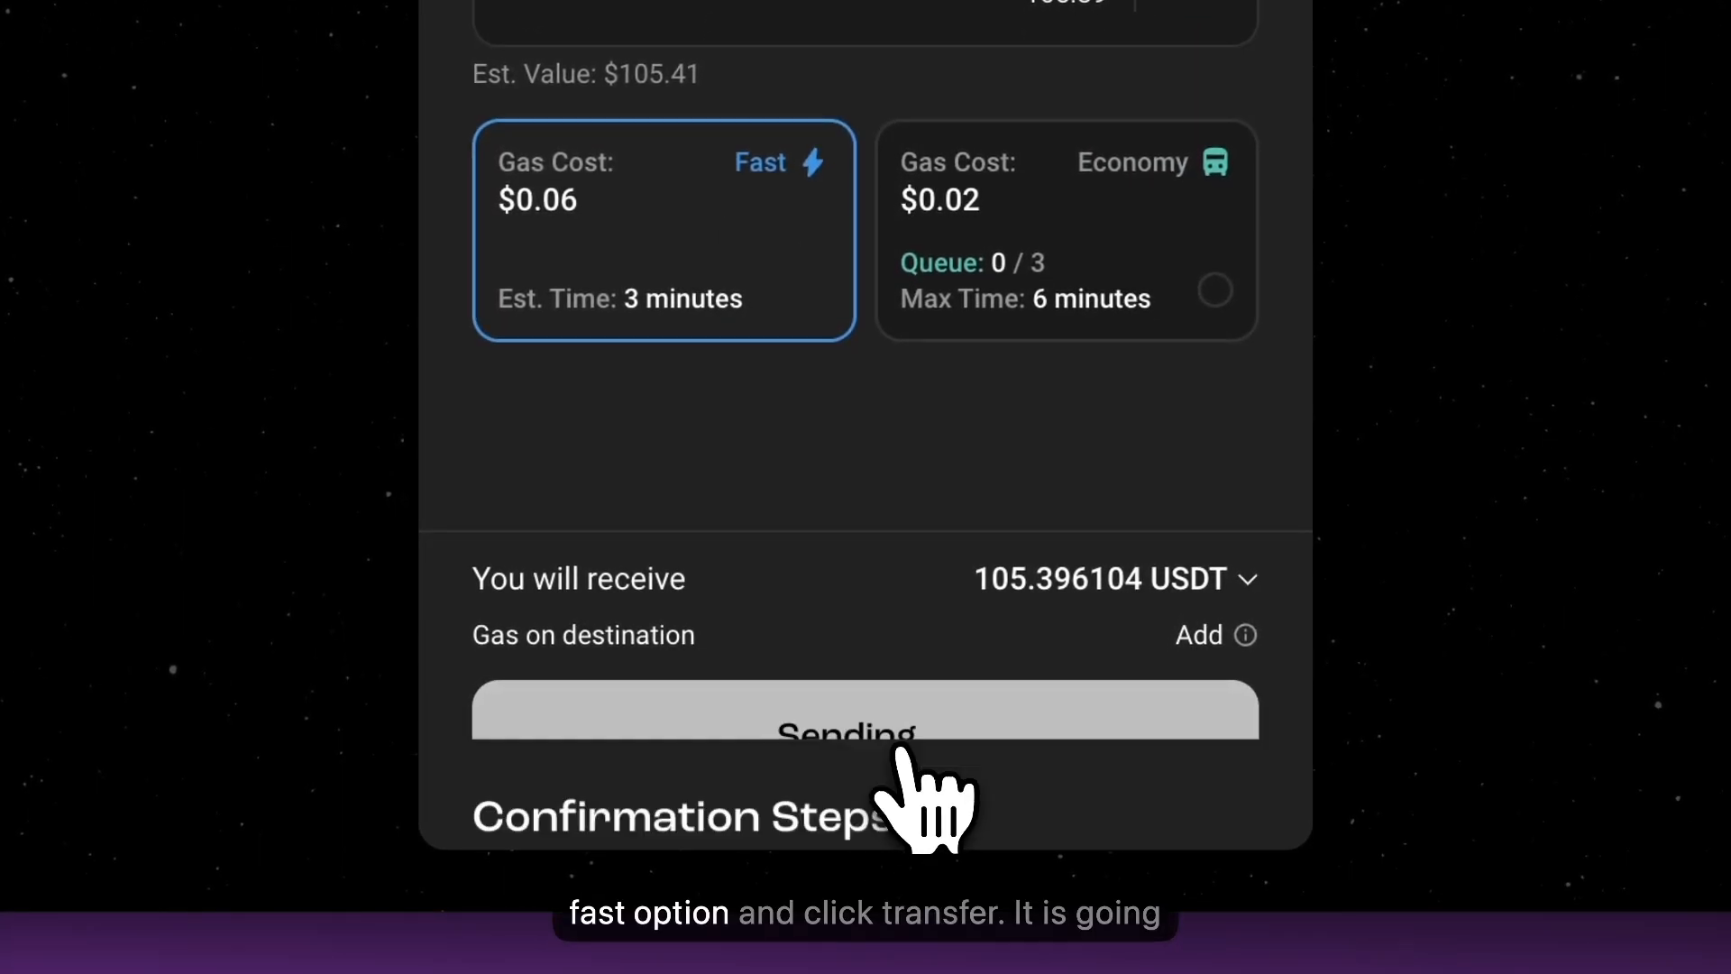
{"action": "left_click", "coordinate": [864, 732]}
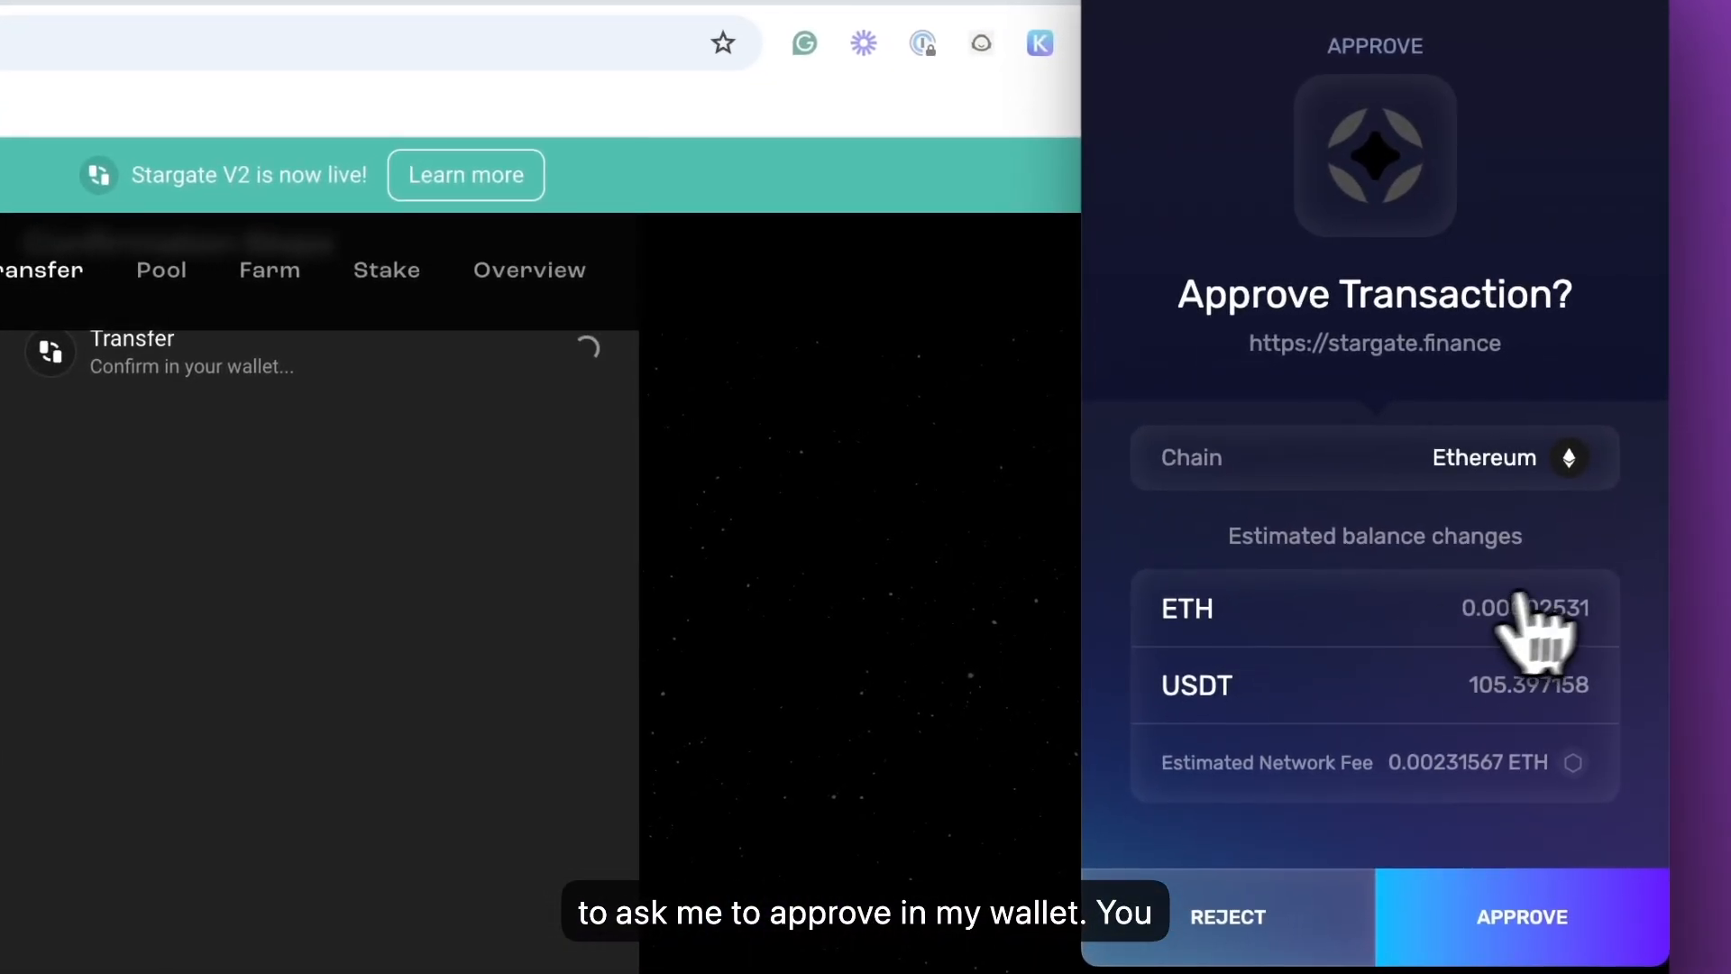
{"action": "mouse_move", "coordinate": [1464, 682]}
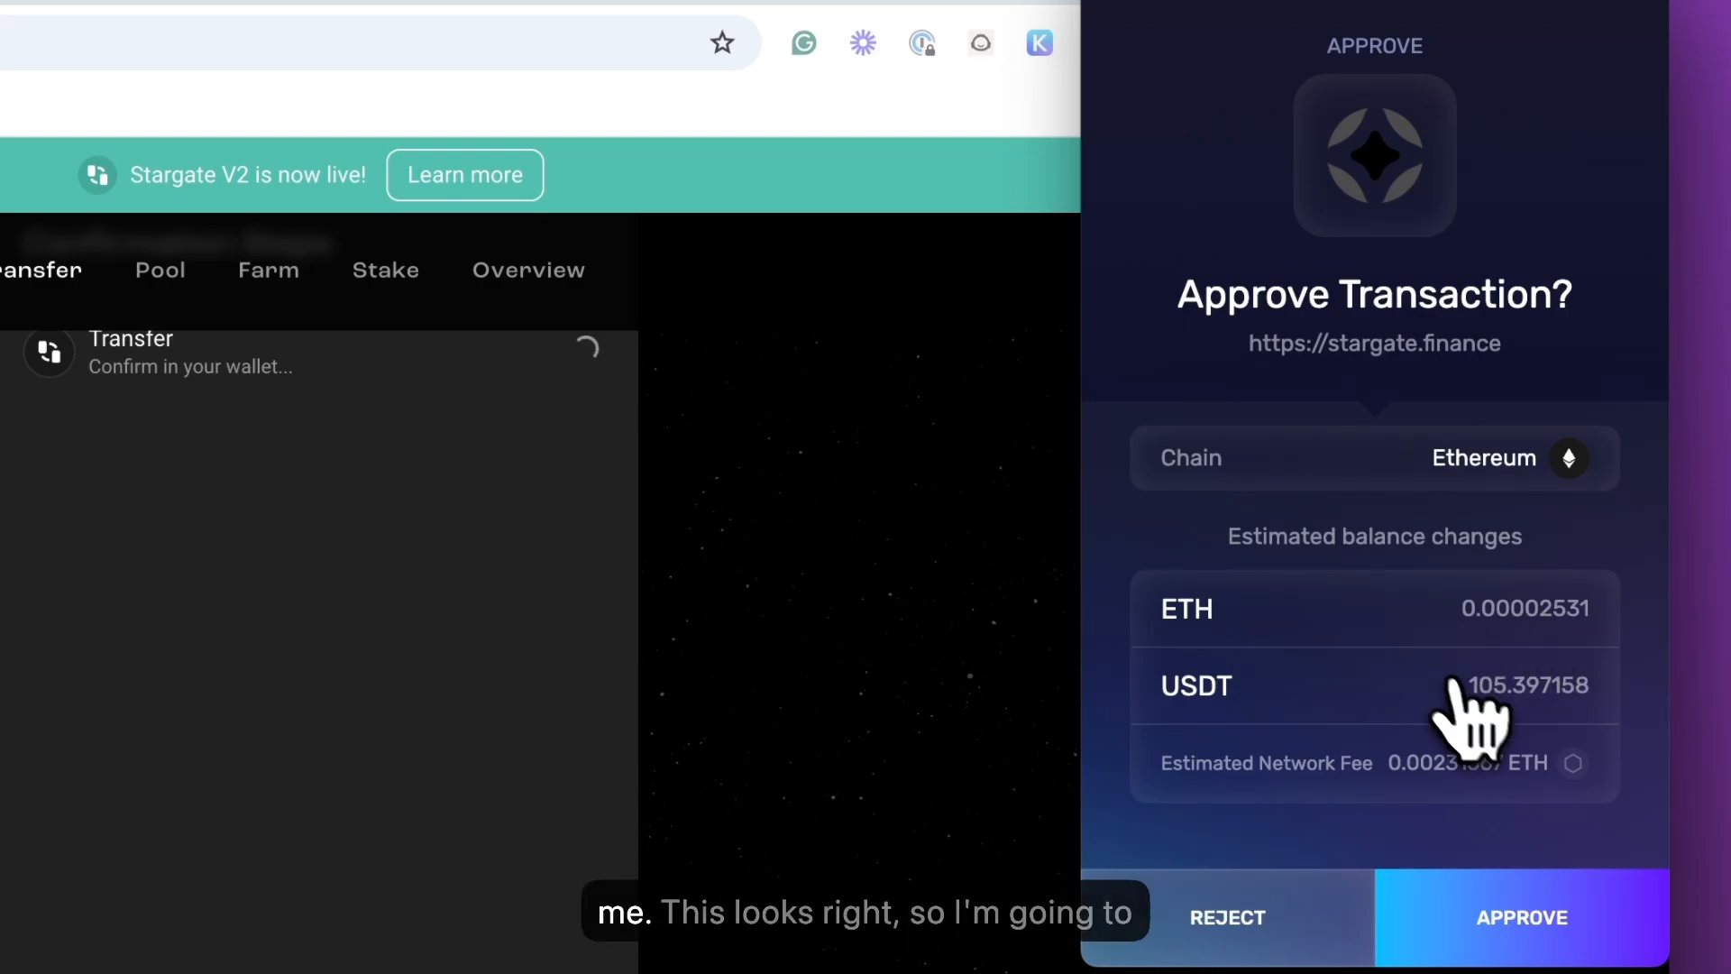
Approve the Ethereum transaction in Exodus so the transfer awaits confirmation.
{"action": "left_click", "coordinate": [1521, 918]}
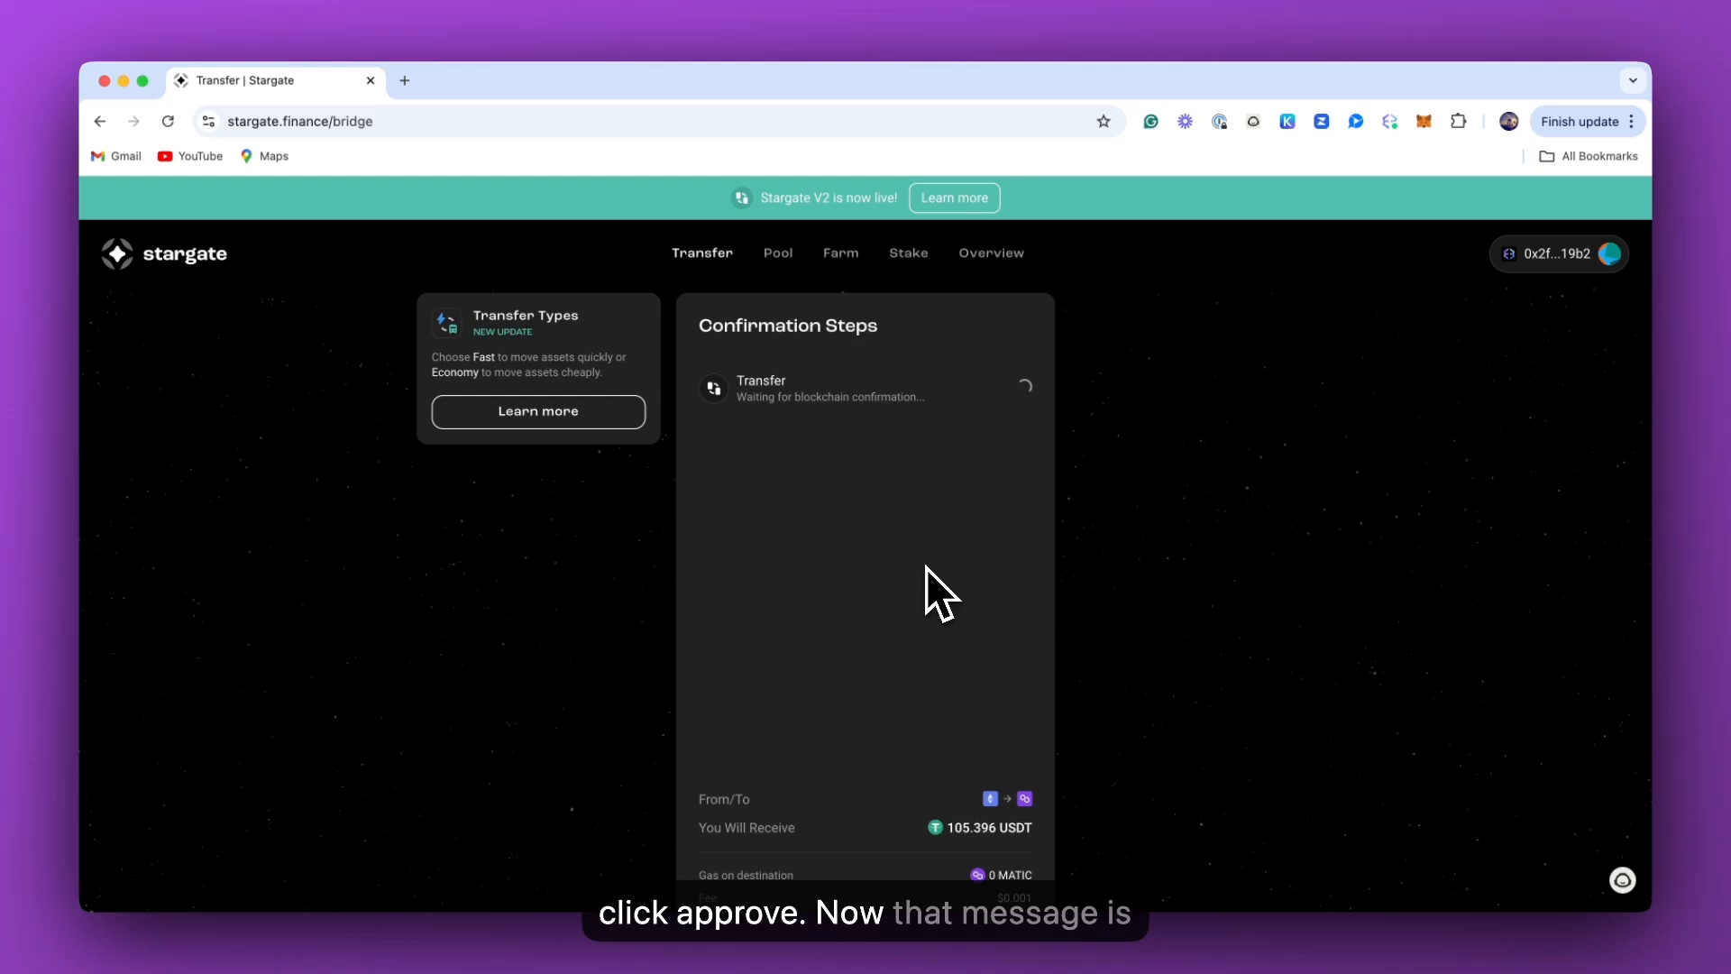
{"action": "mouse_move", "coordinate": [786, 452]}
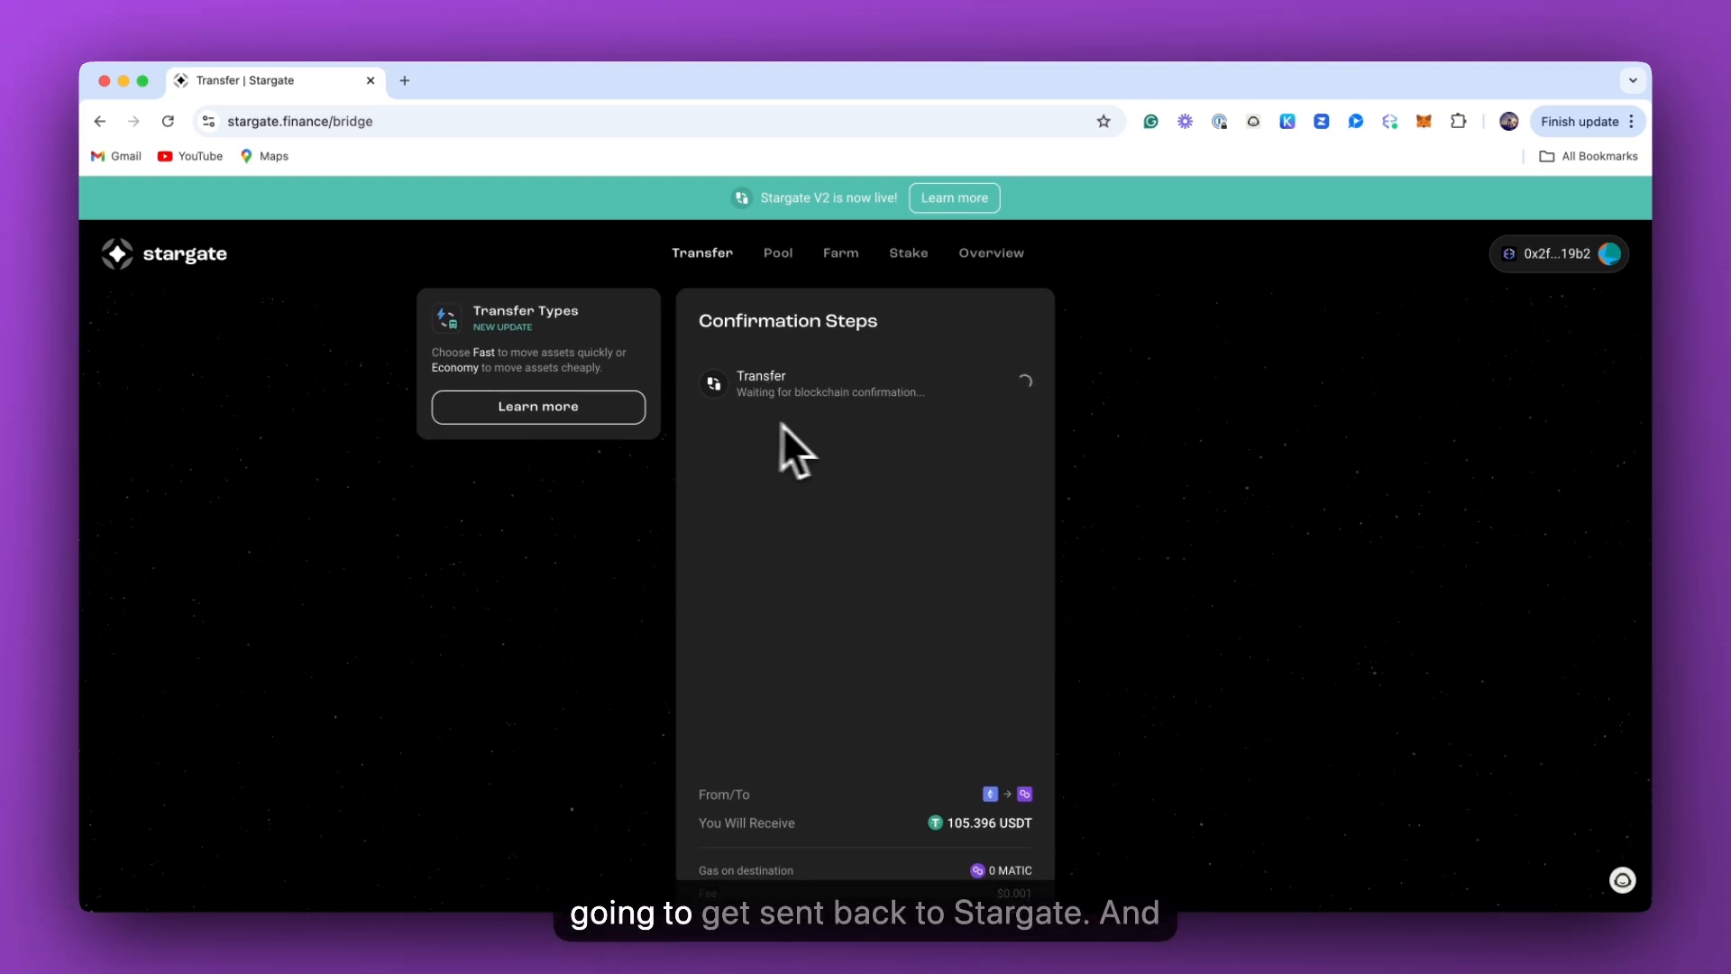